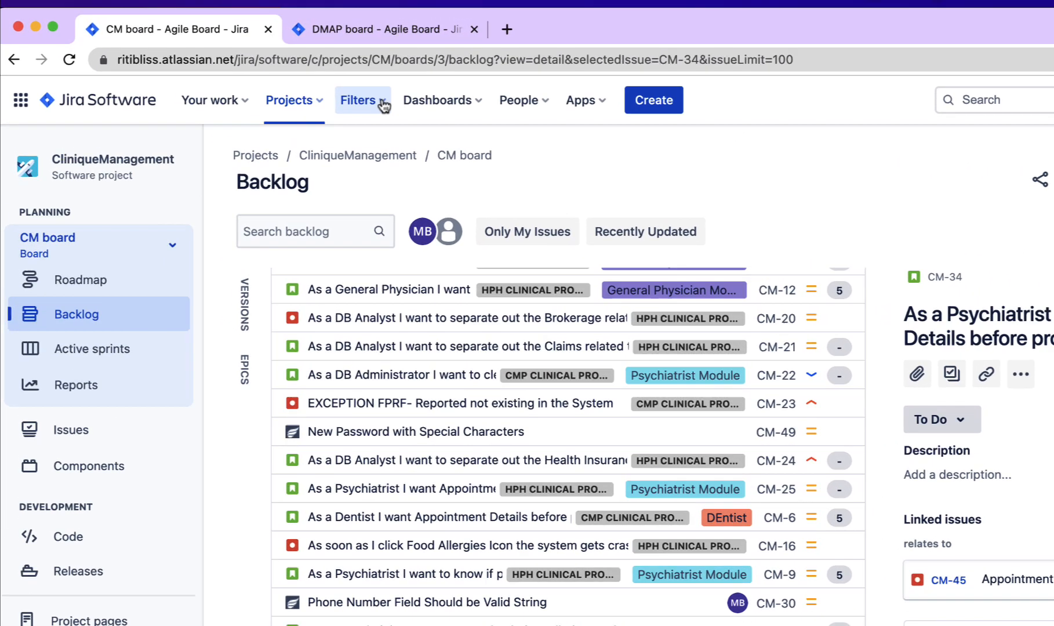
- Go from the project backlog to the page listing every saved filter
click(362, 100)
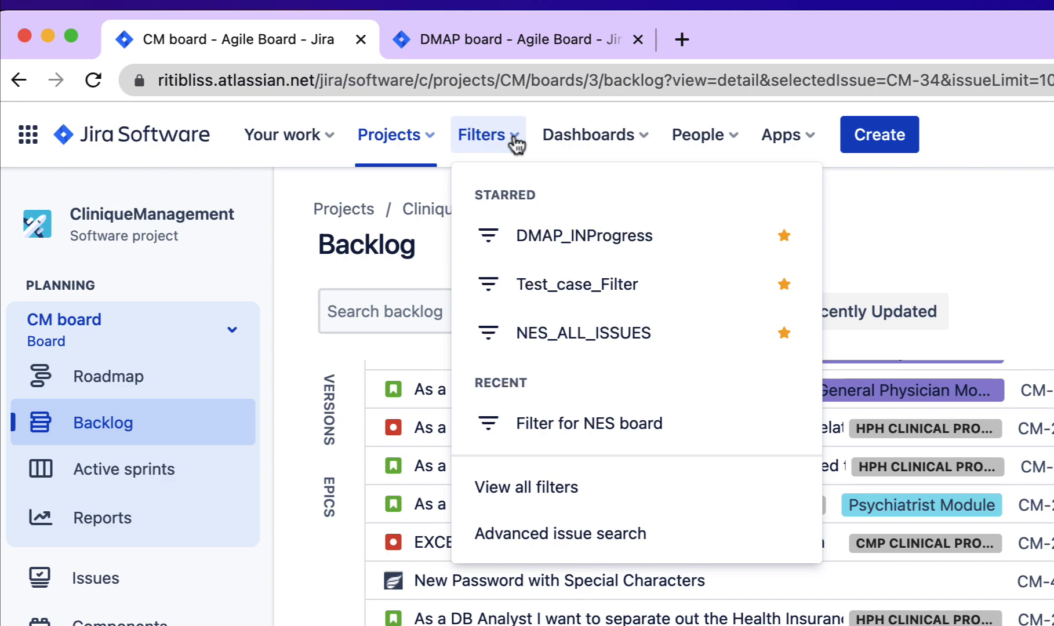
scroll(down, 3)
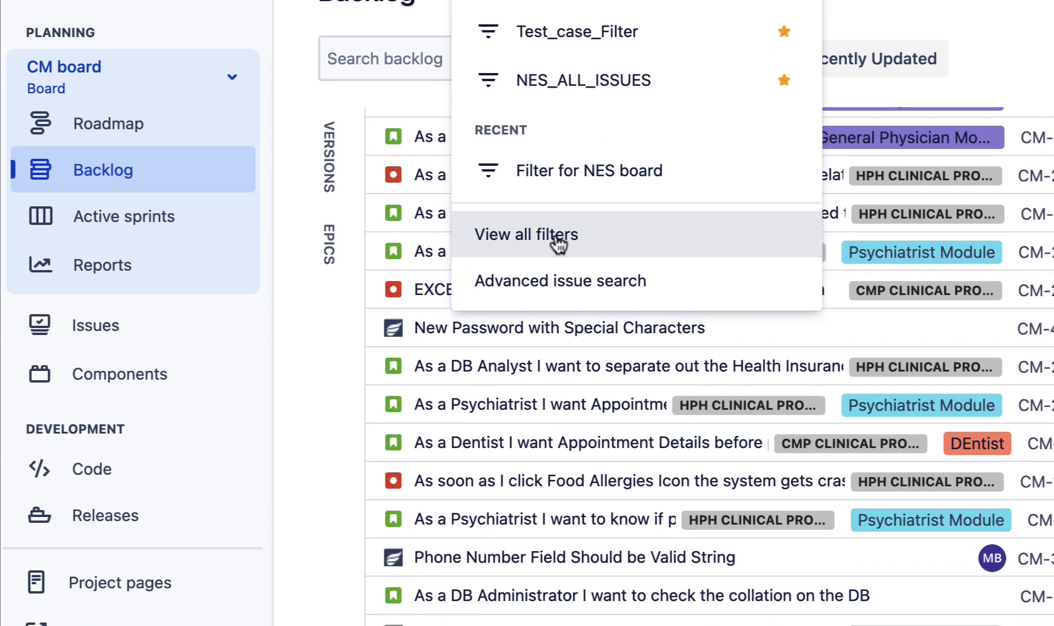
click(526, 235)
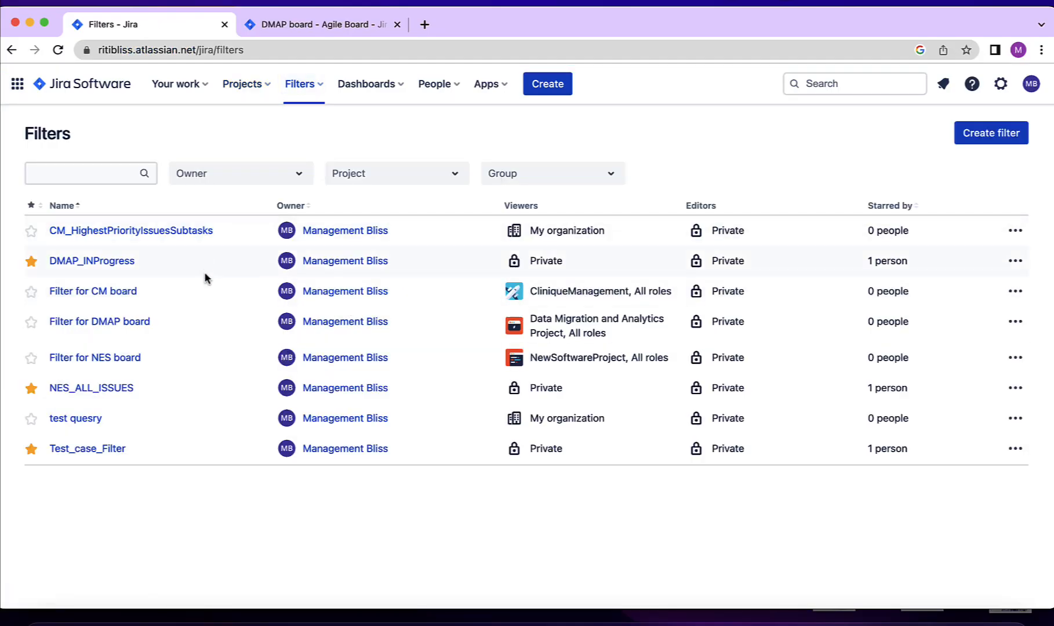
mouse_move(254, 243)
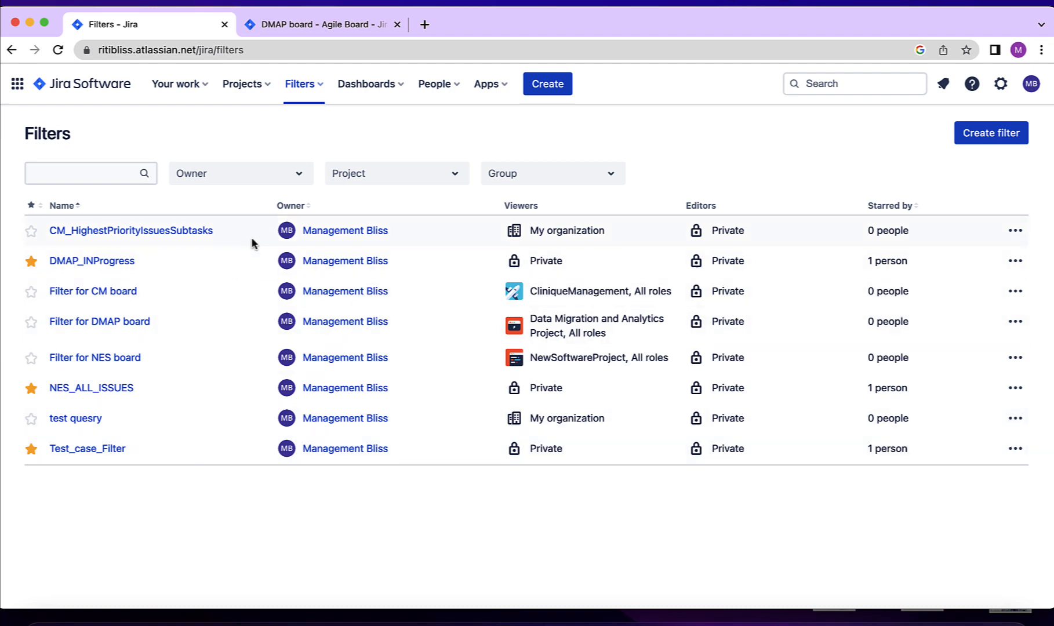
mouse_move(204, 437)
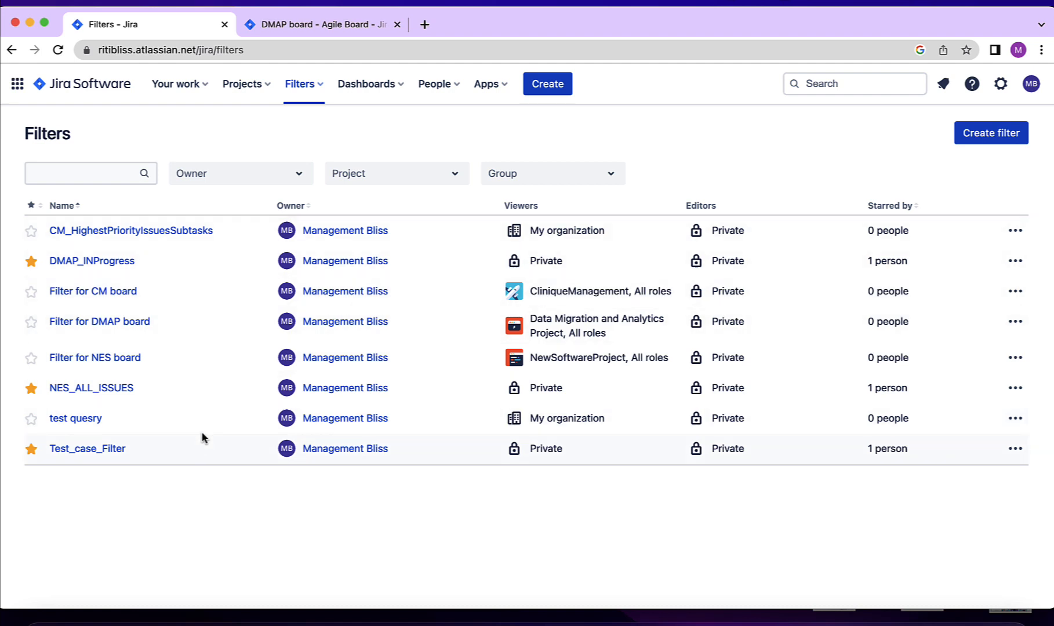
mouse_move(938, 149)
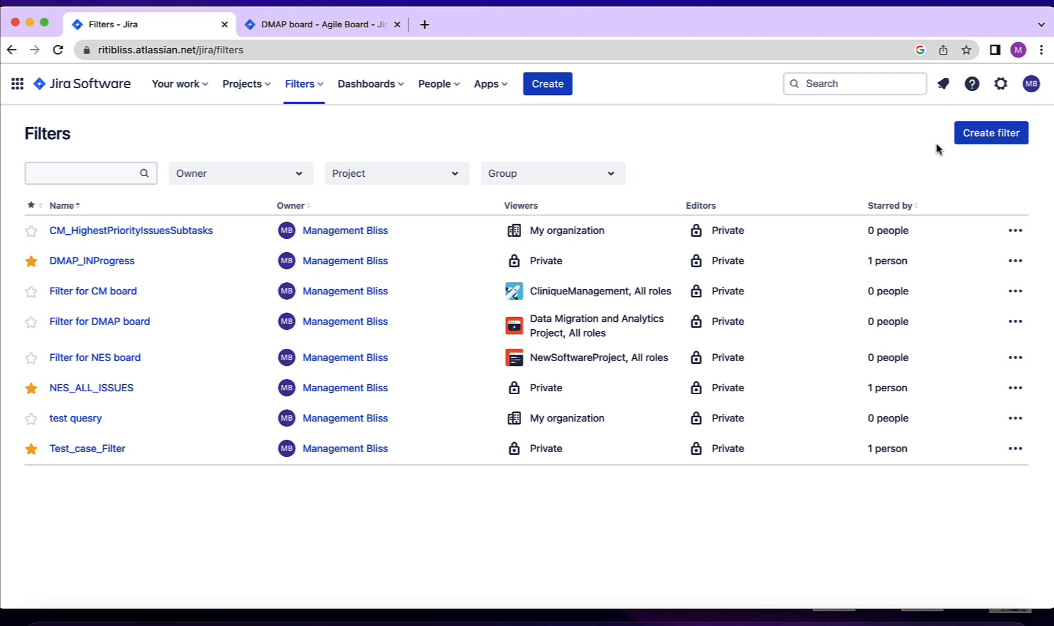
- Begin a new filter from a fresh issue search page
click(990, 132)
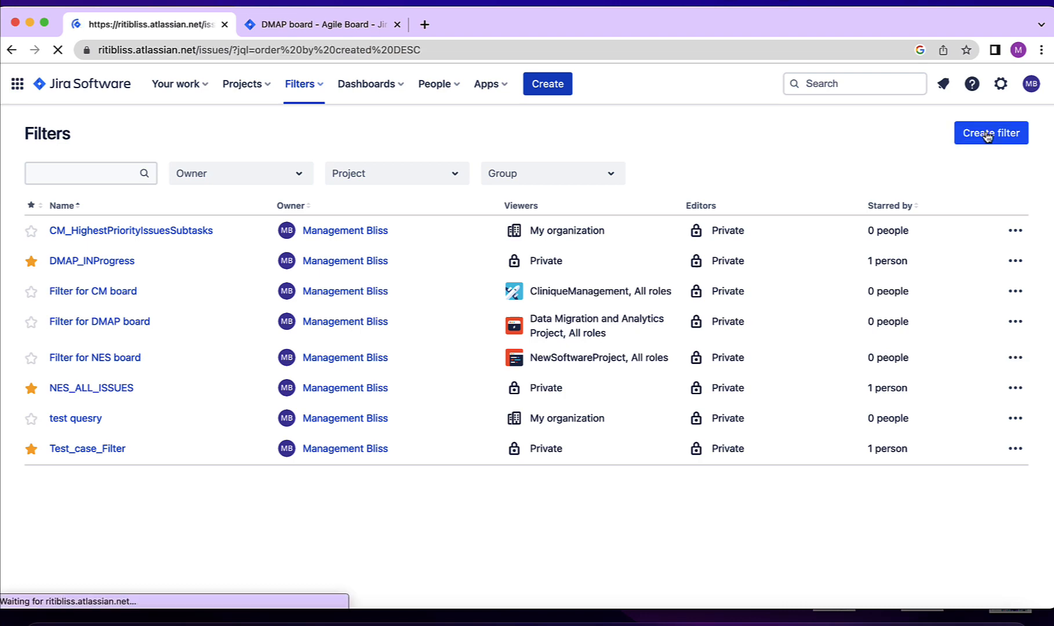
click(990, 132)
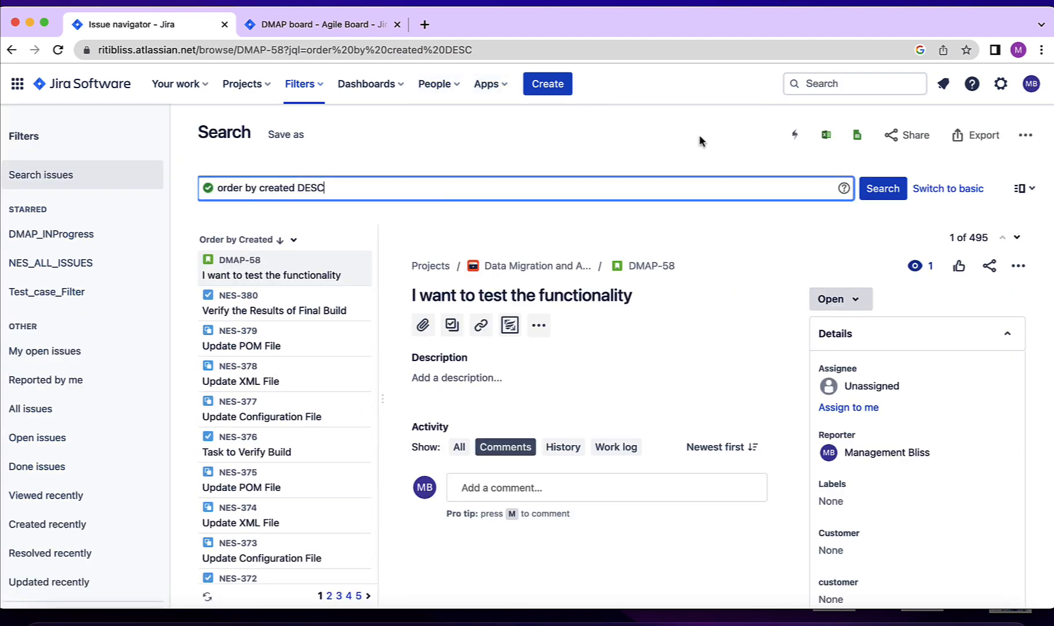
mouse_move(595, 176)
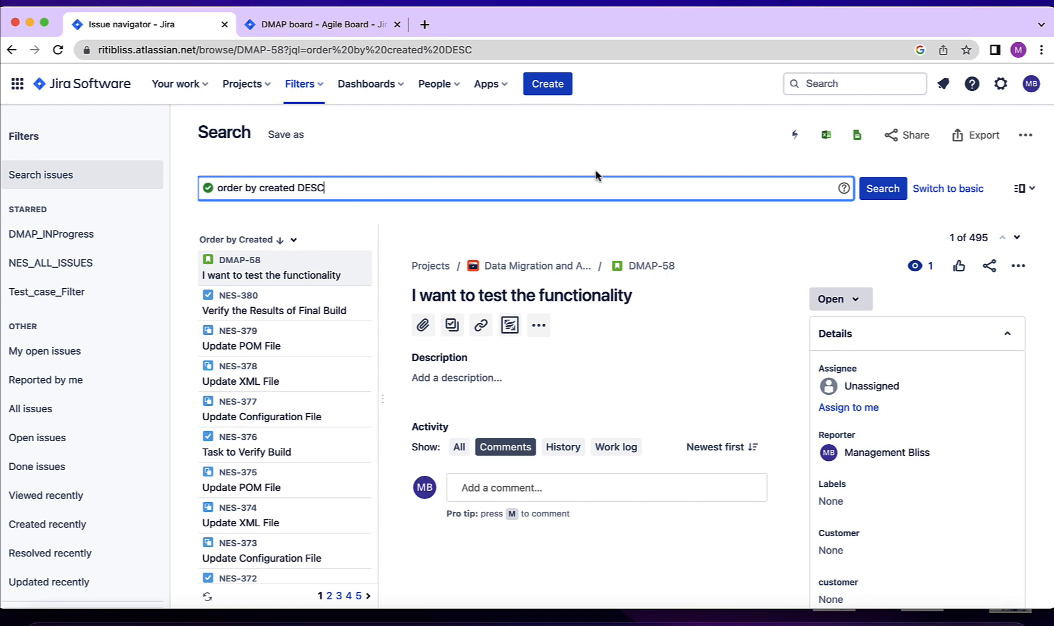
mouse_move(948, 188)
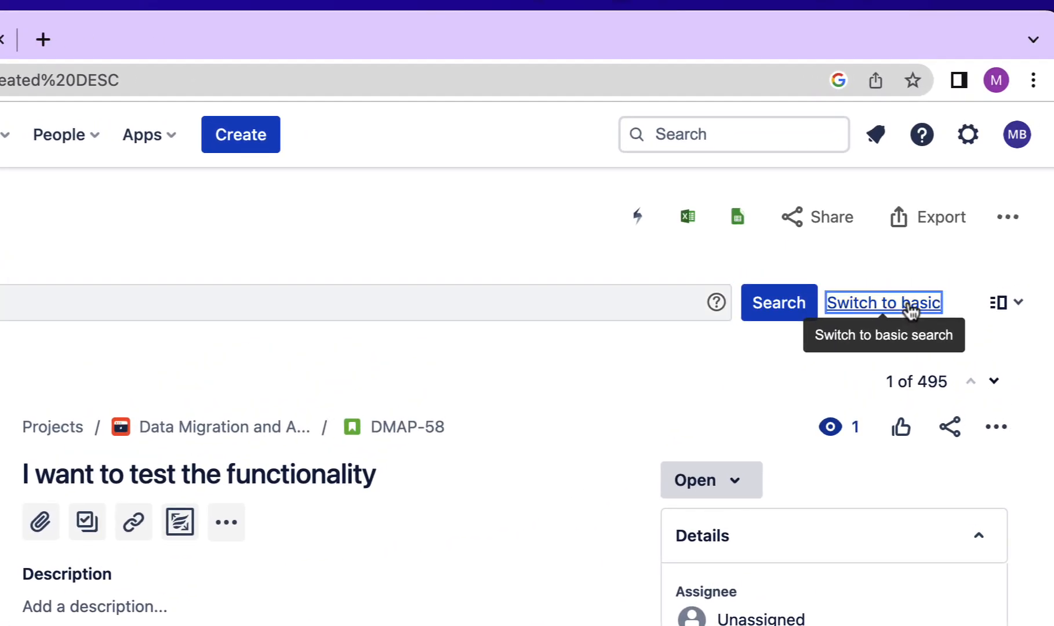
click(882, 302)
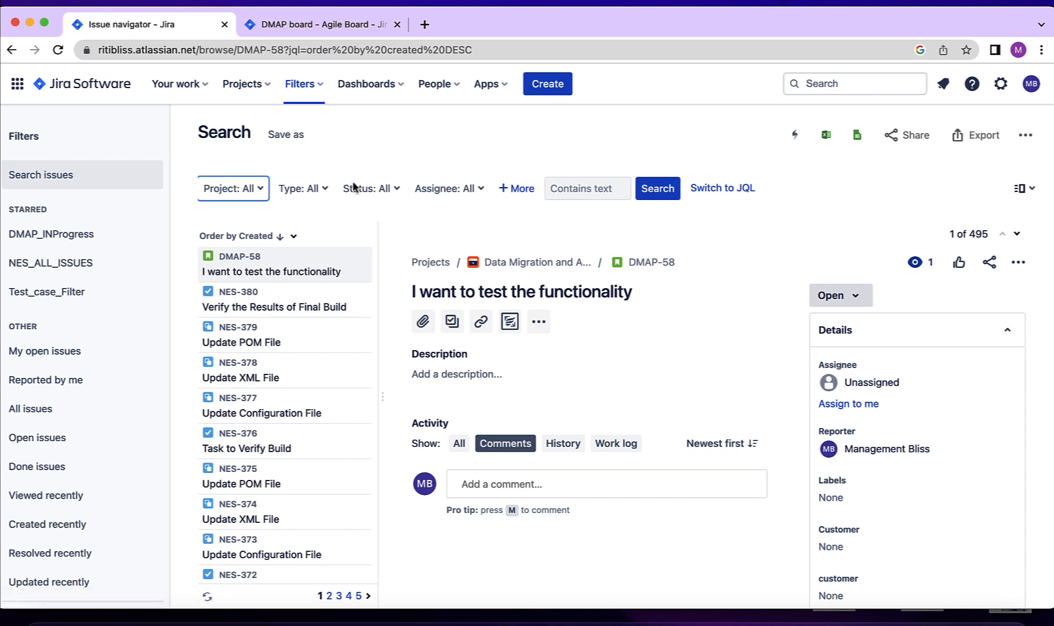
mouse_move(320, 196)
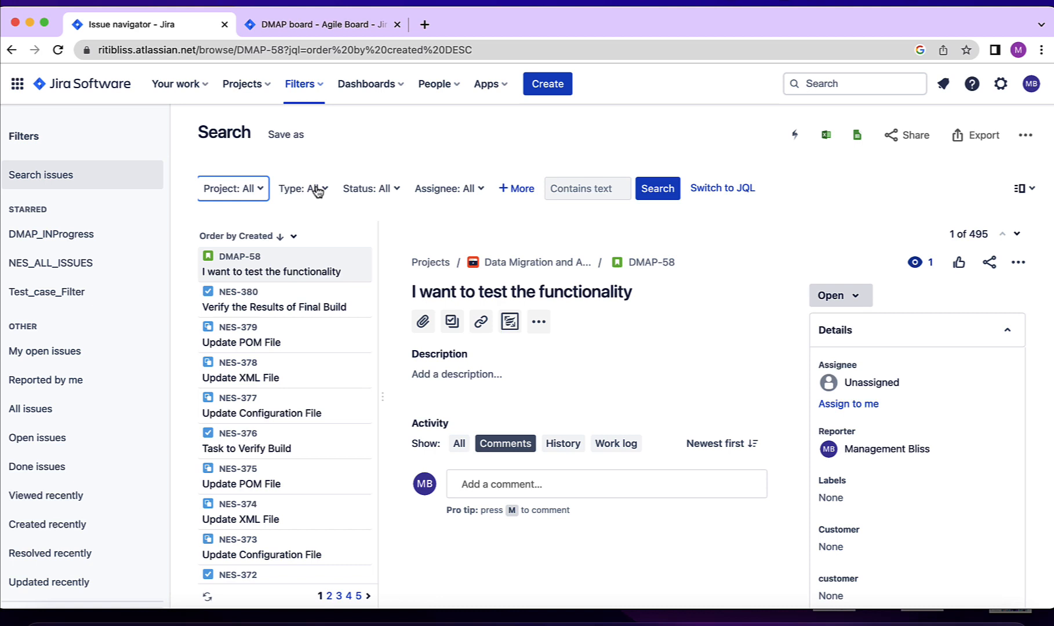
mouse_move(438, 193)
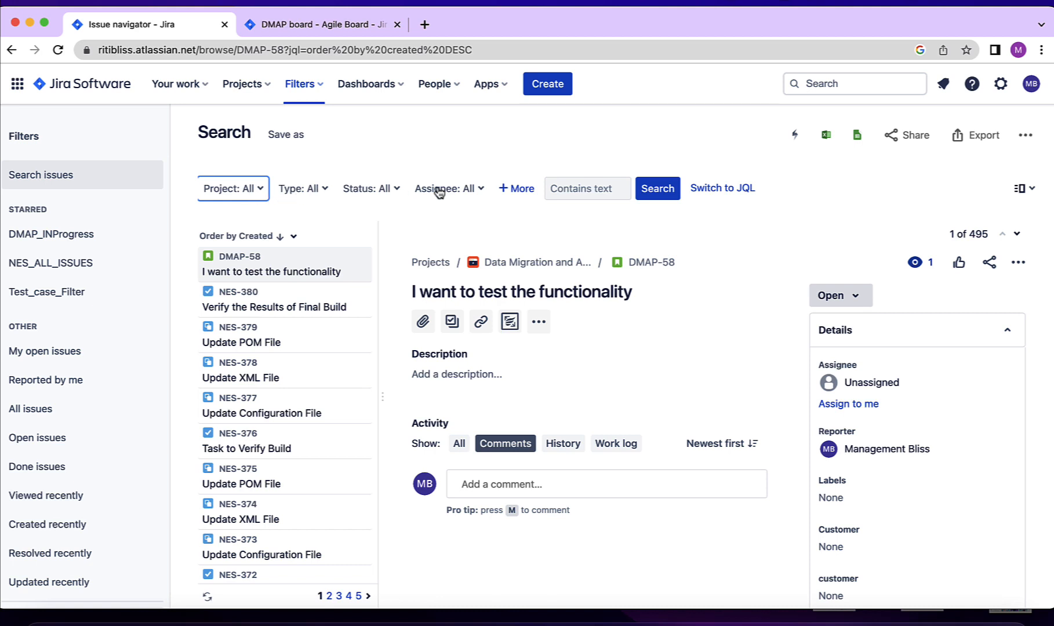
mouse_move(370, 198)
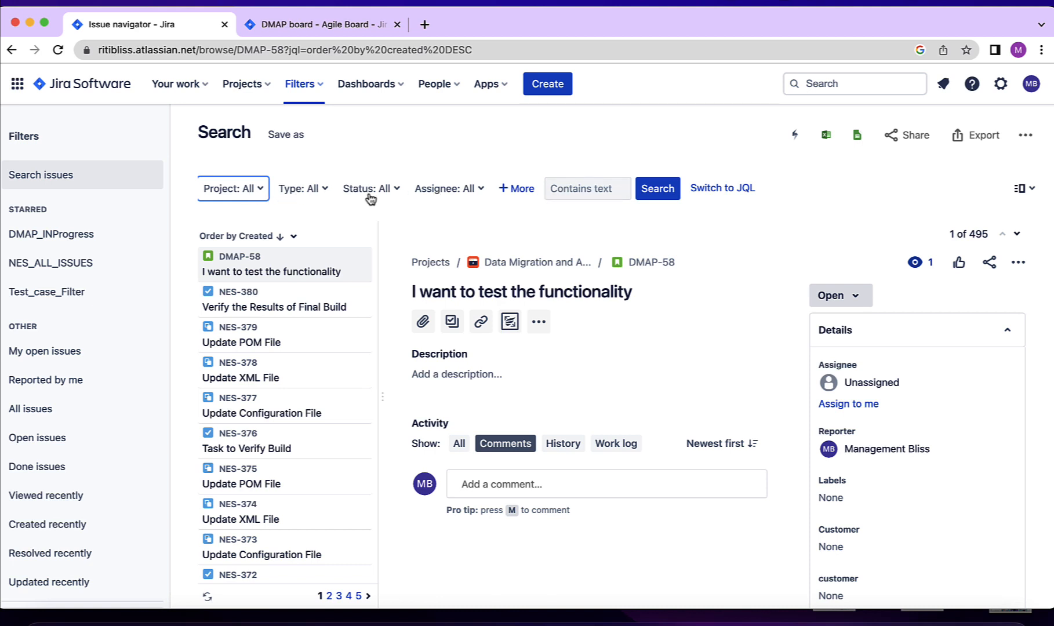
mouse_move(481, 200)
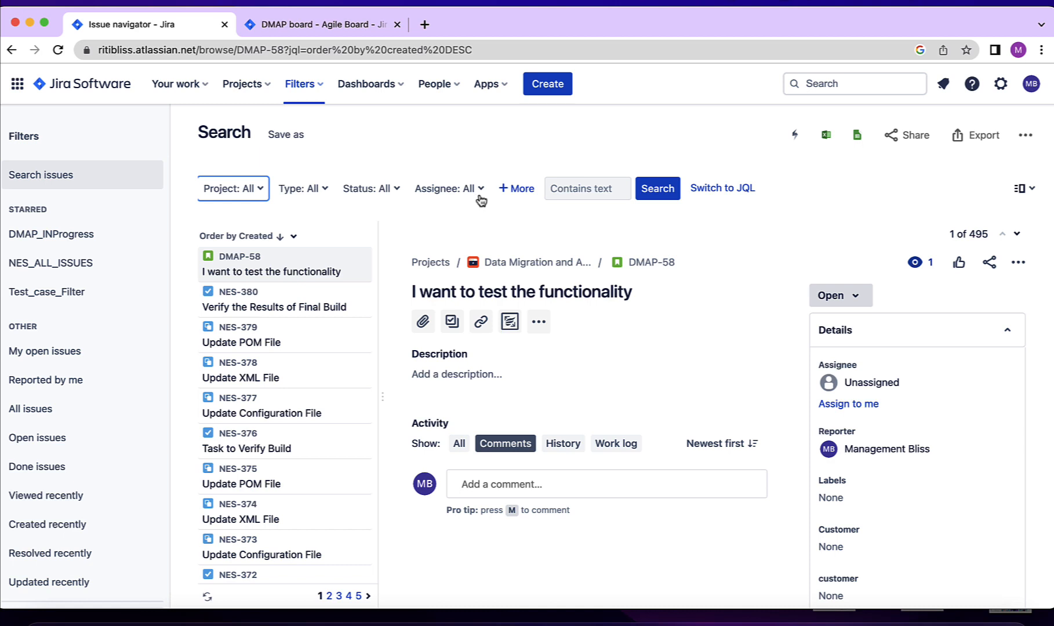
mouse_move(649, 172)
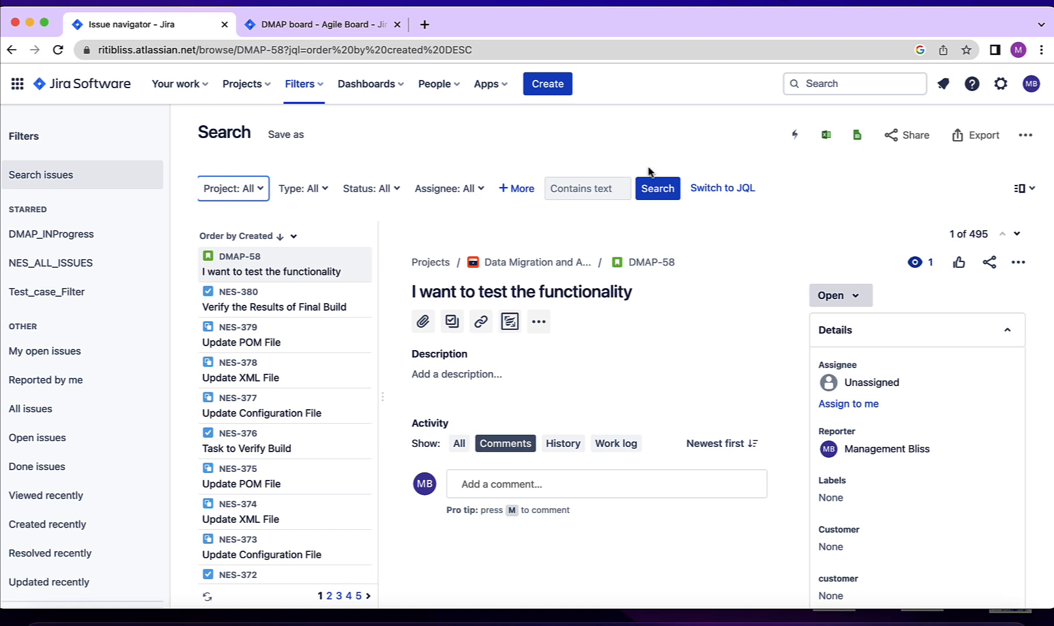
mouse_move(723, 188)
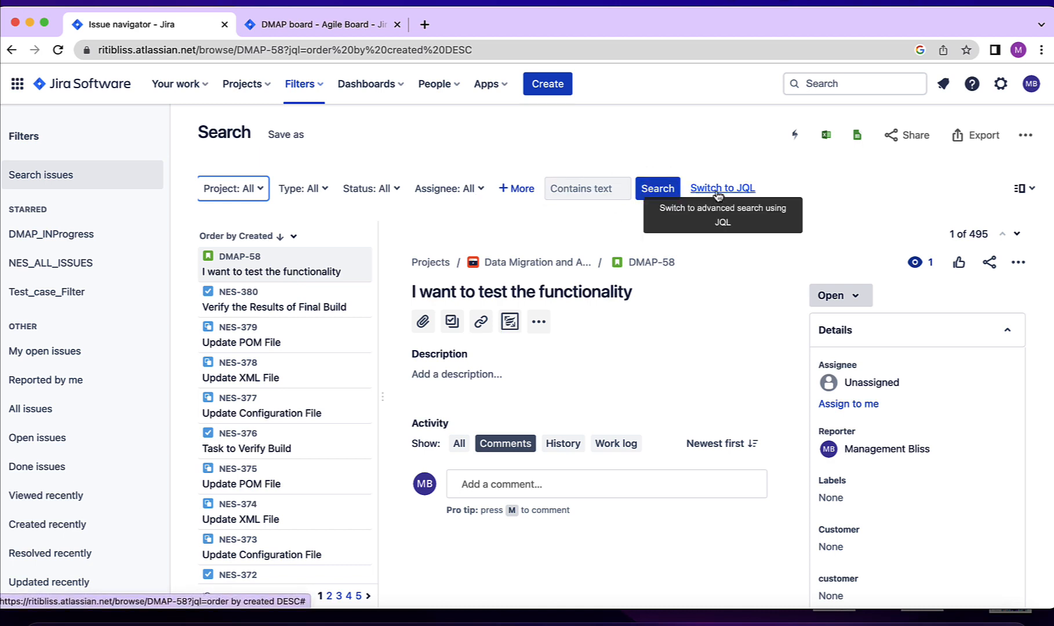
click(721, 187)
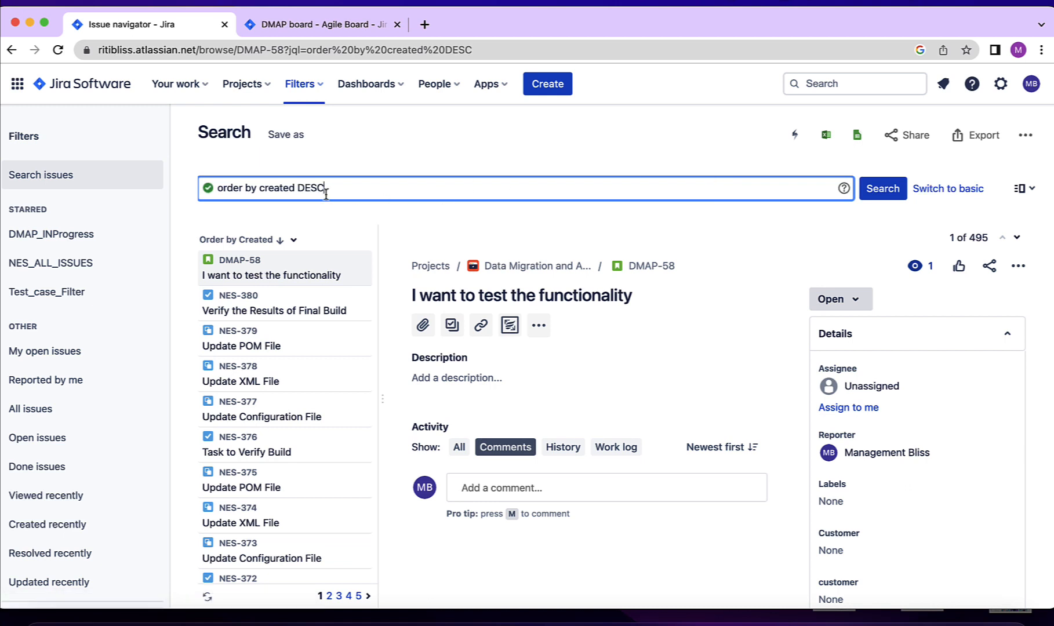
- Replace the existing JQL with labels = "Module_1"
key(backspace)
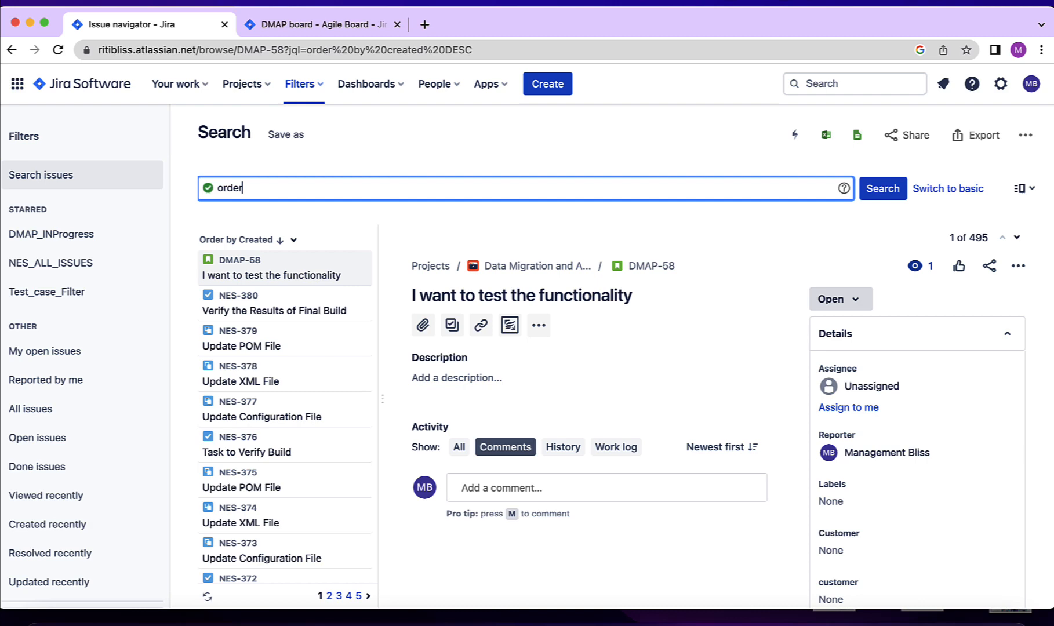
key(ctrl+a)
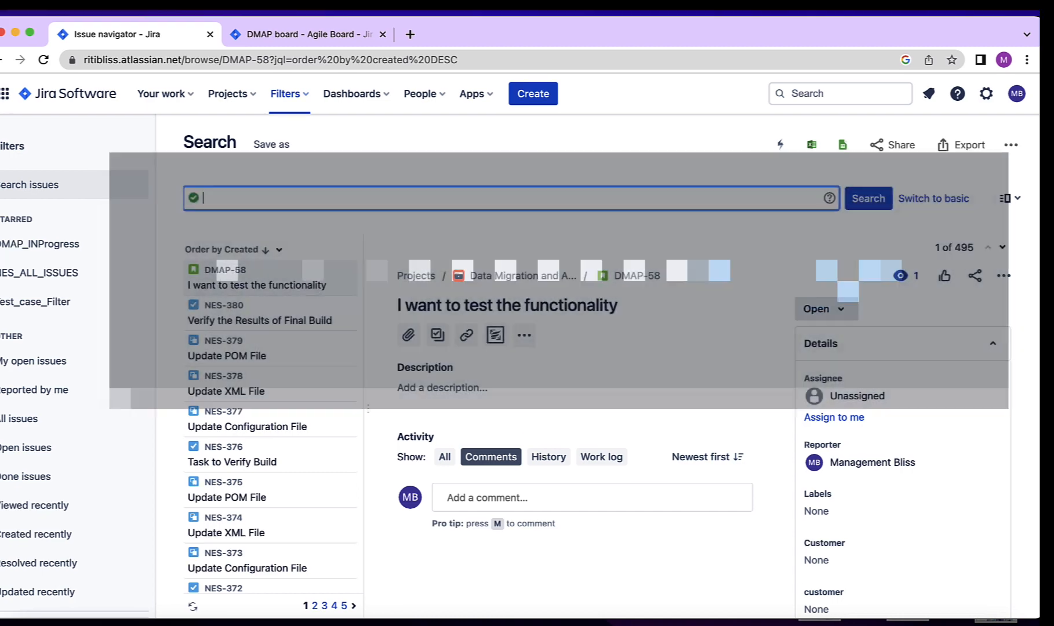
text(labe)
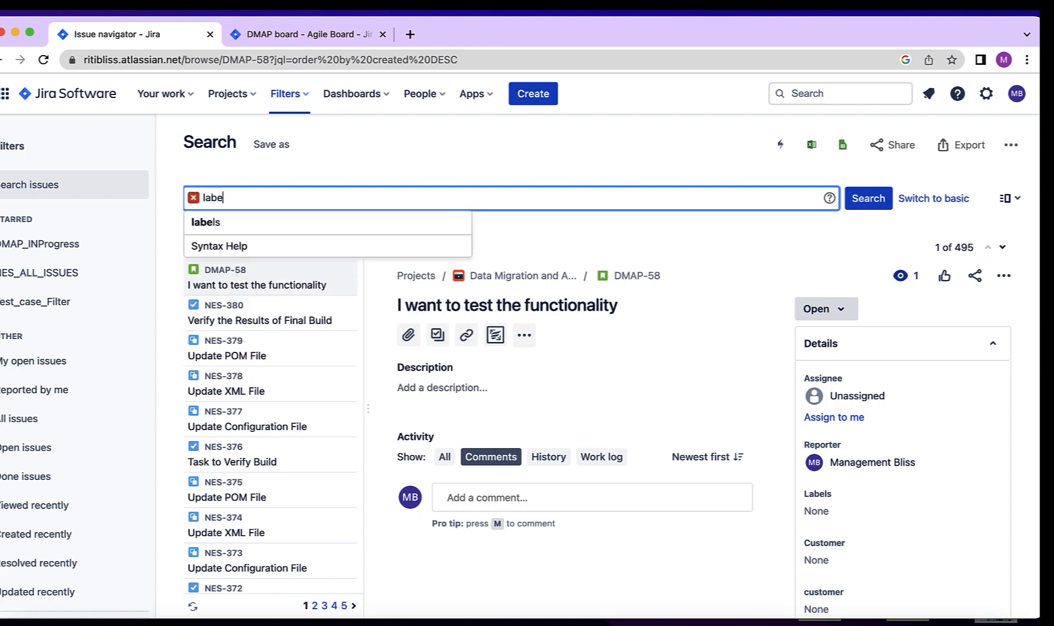
click(206, 223)
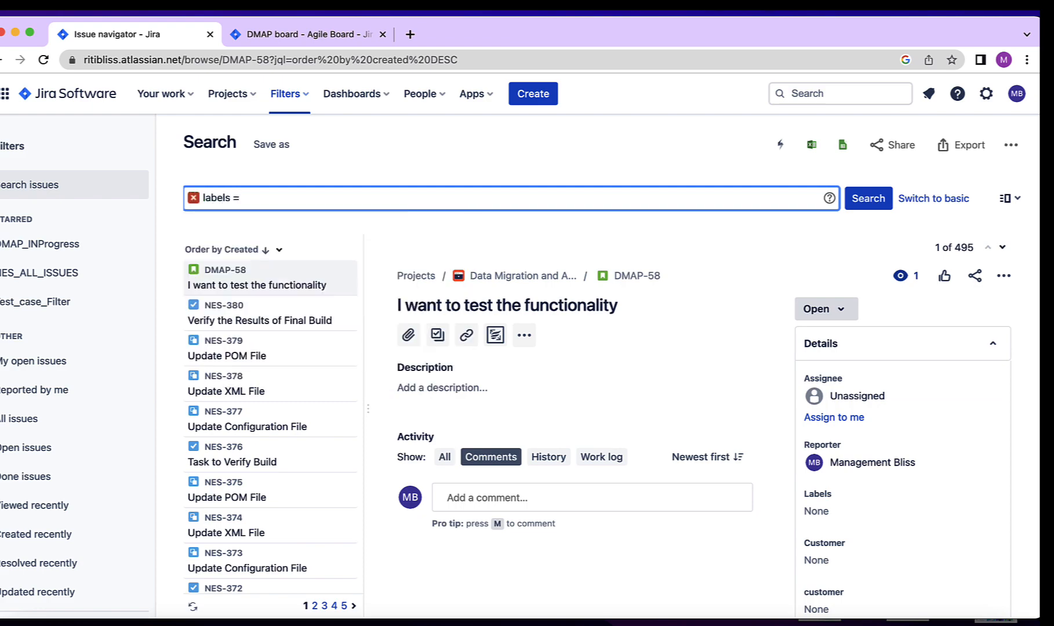
text("Module_1")
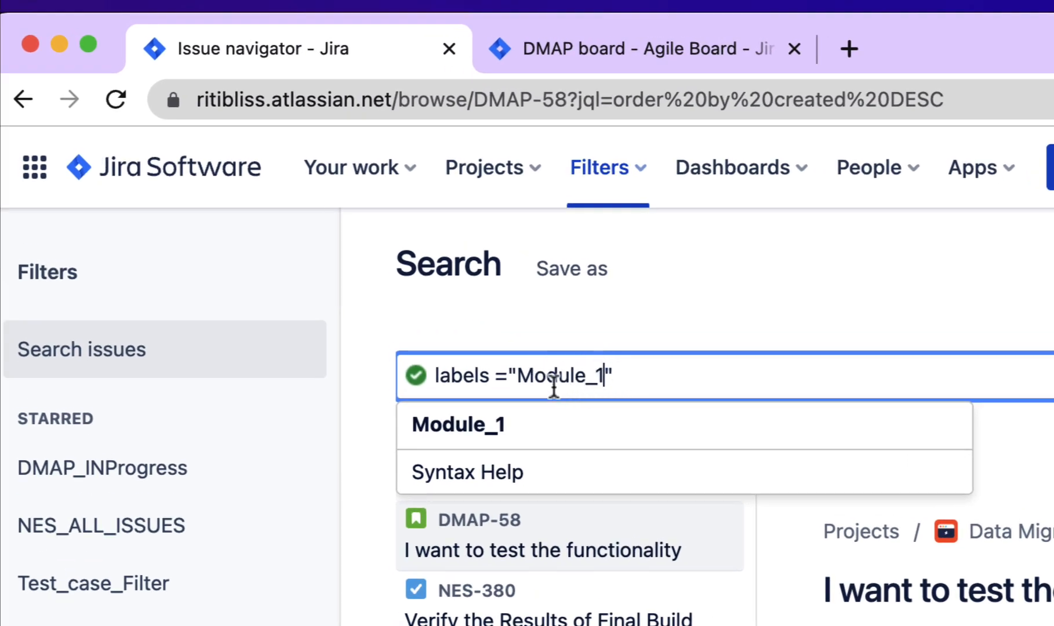
mouse_move(561, 386)
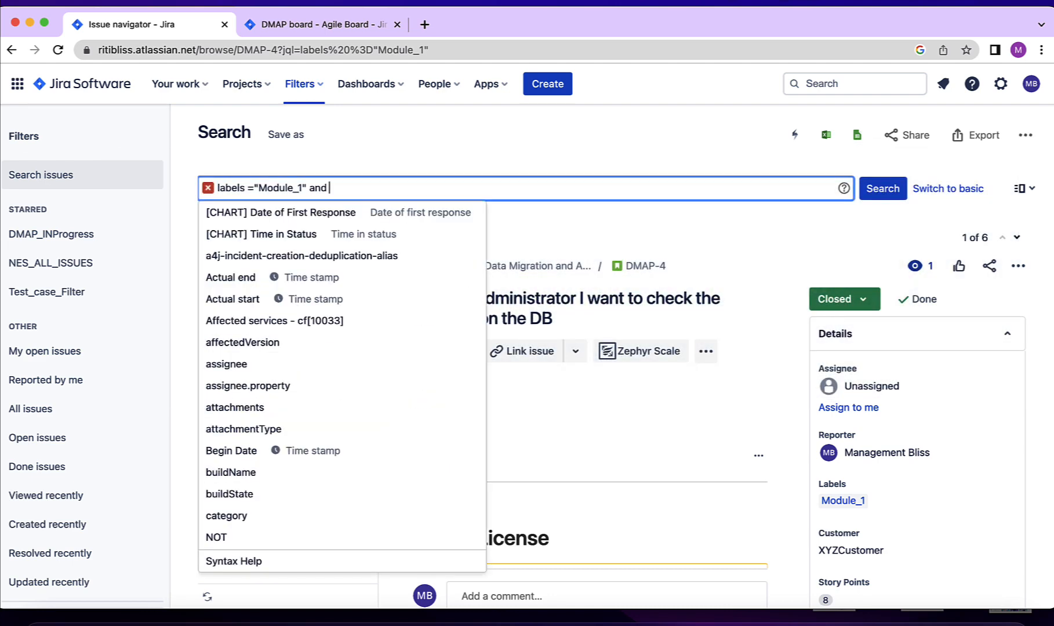
- Add project = CliniqueManagement to the query and run it, returning 4 issues
text(pro)
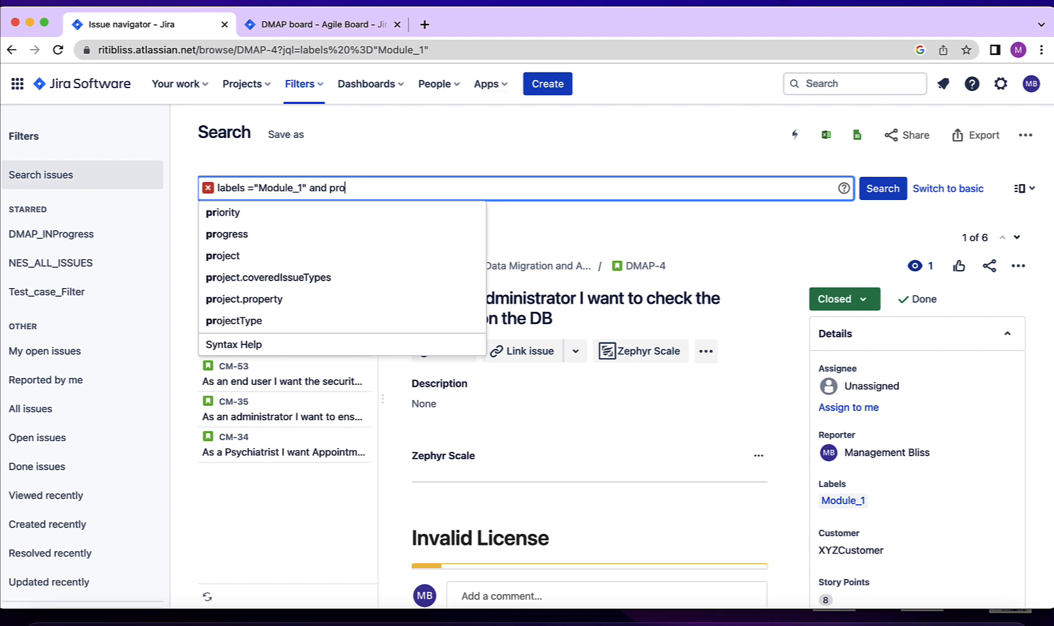
click(223, 256)
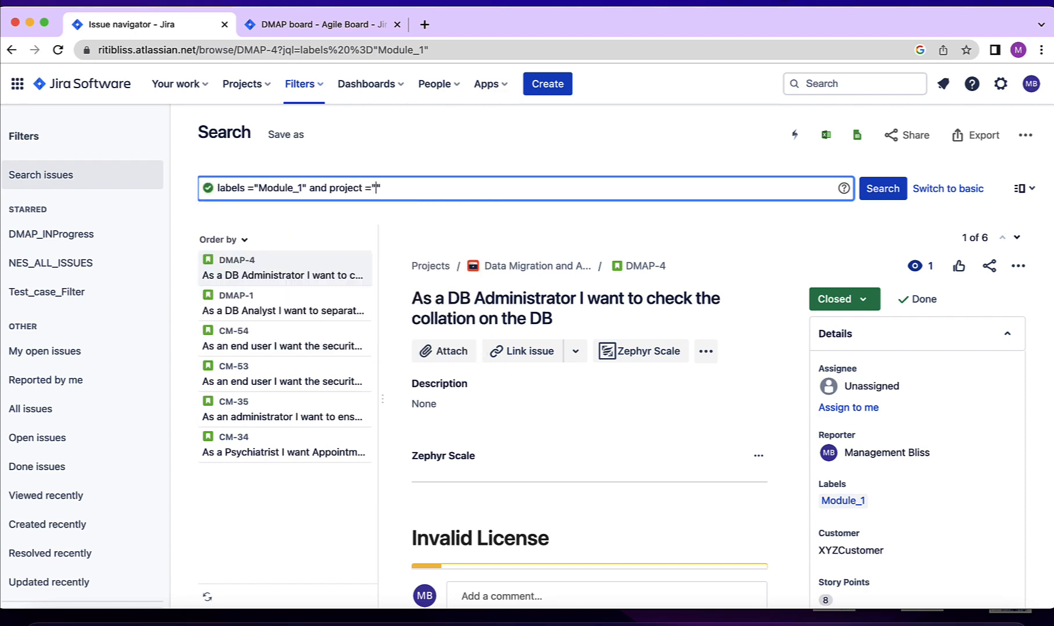
text(Cl)
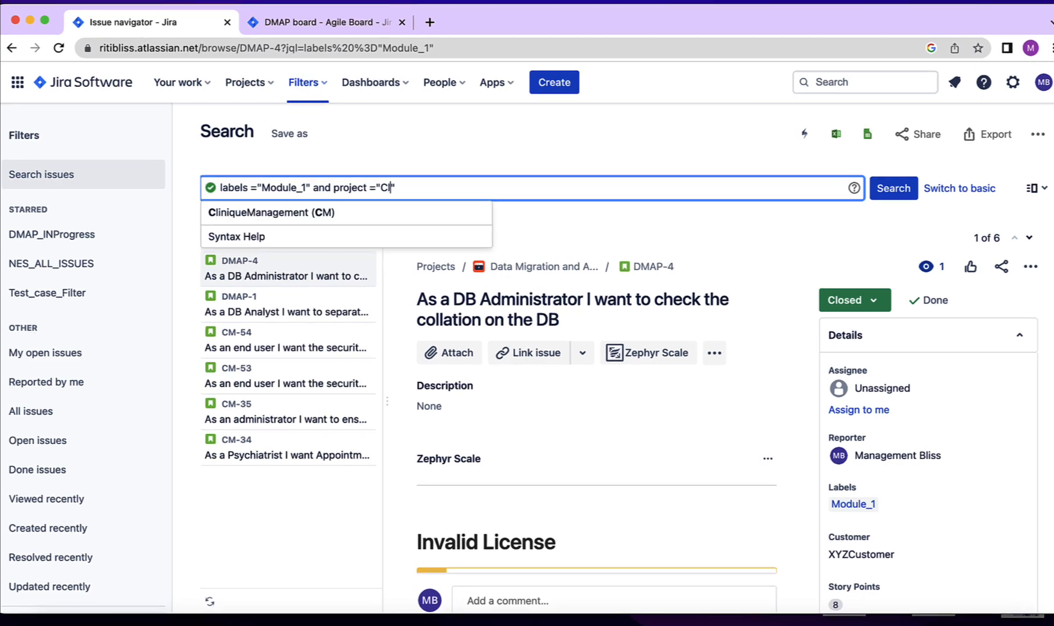
click(271, 213)
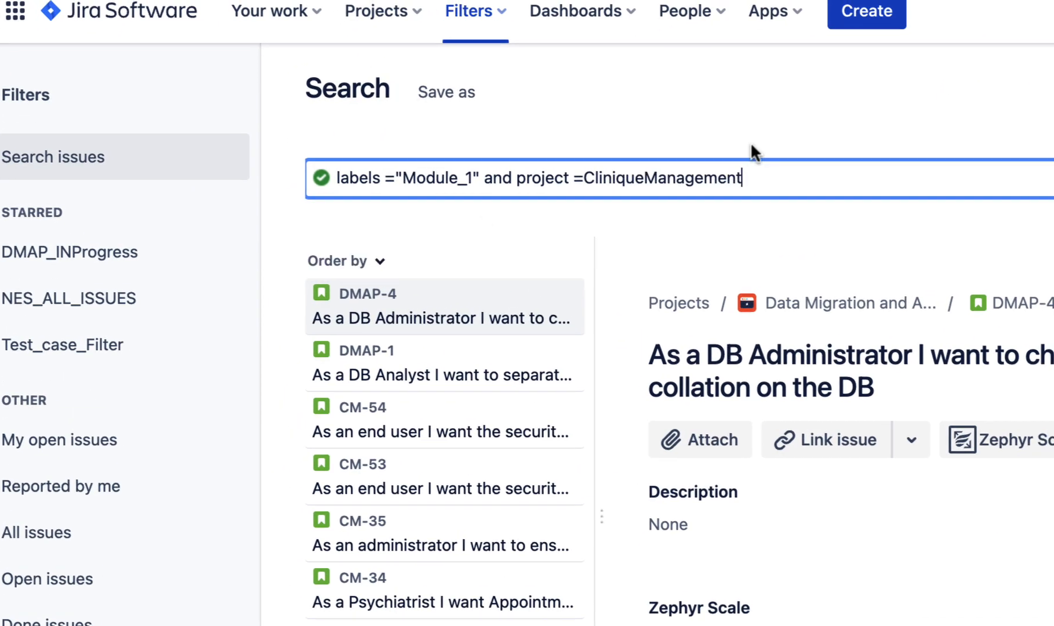
click(880, 188)
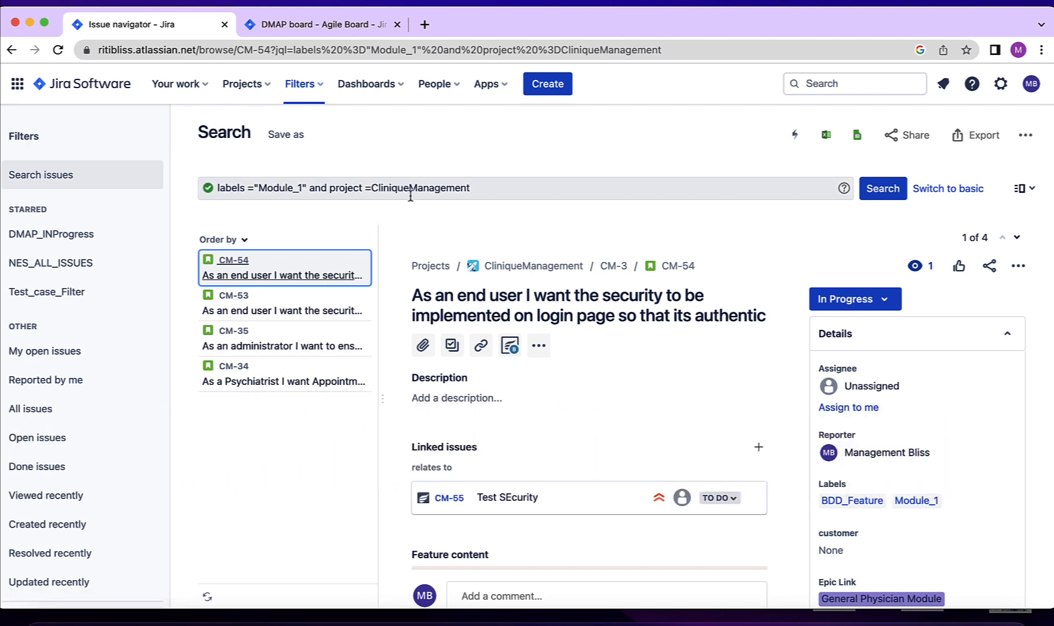
mouse_move(604, 209)
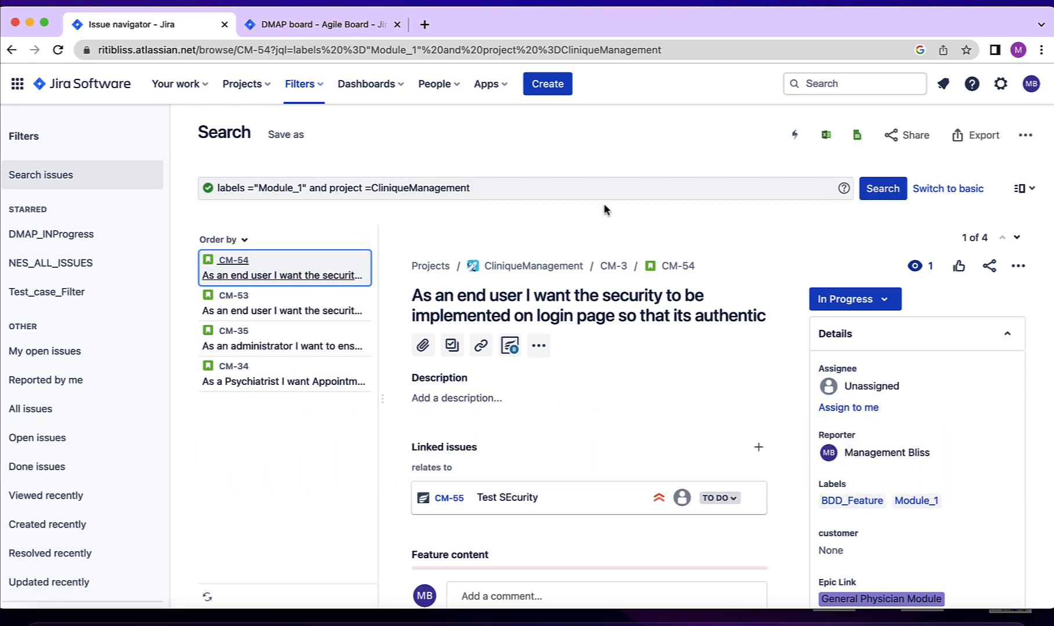
mouse_move(694, 197)
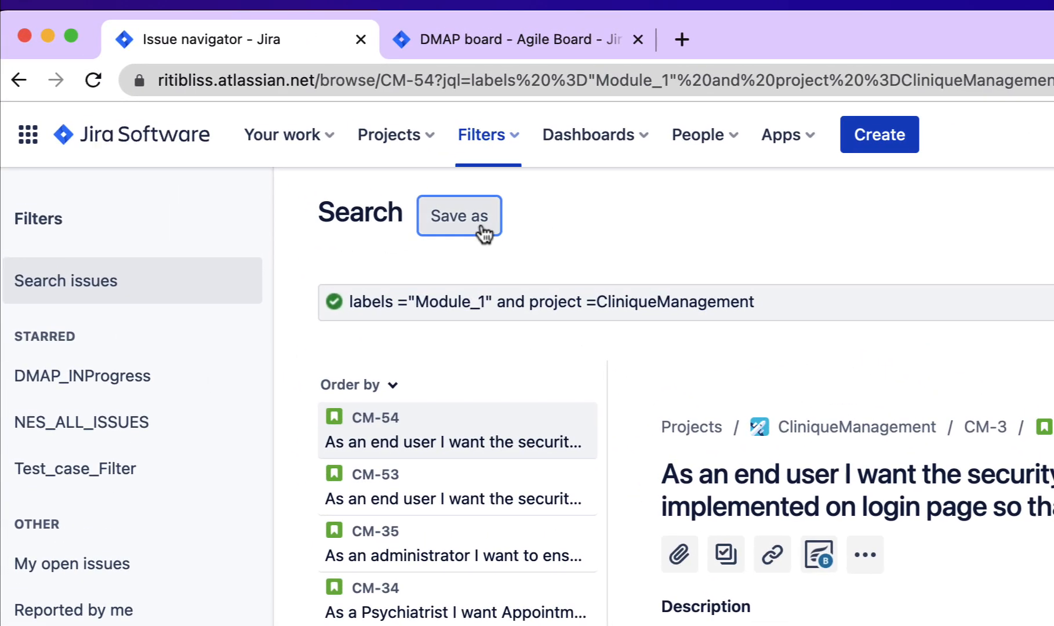
- Save the search as a filter named Label_Module_1_Filter
click(458, 216)
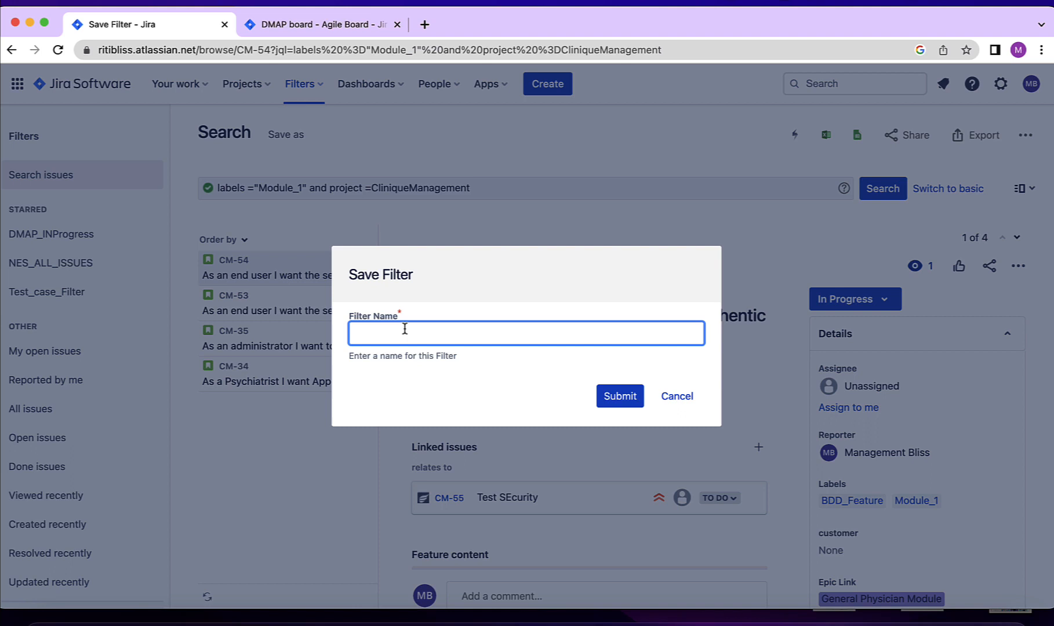
text(Label)
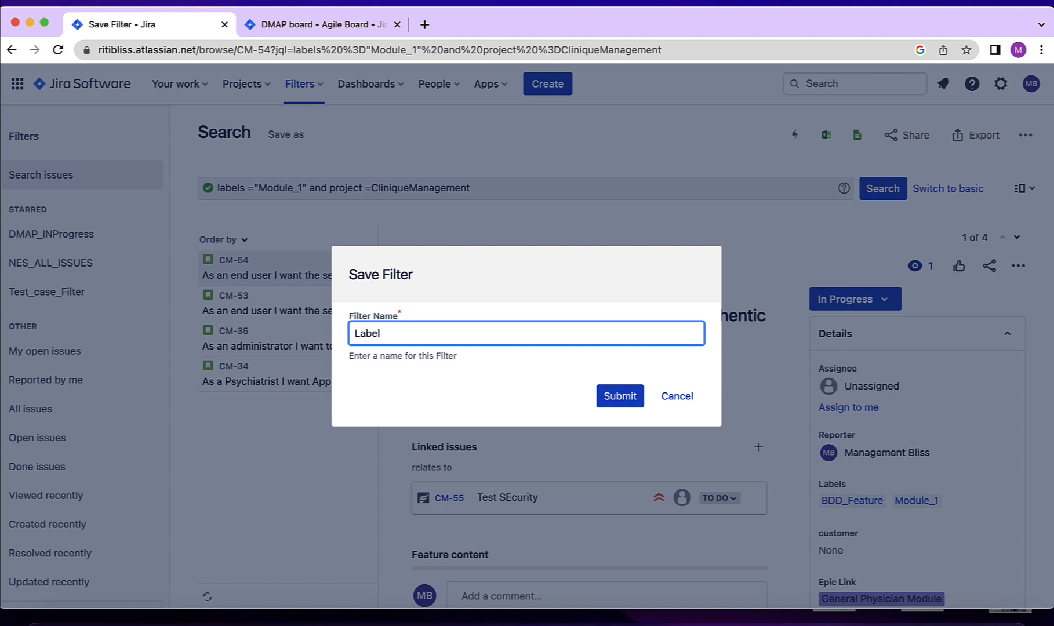
text(_Module_1)
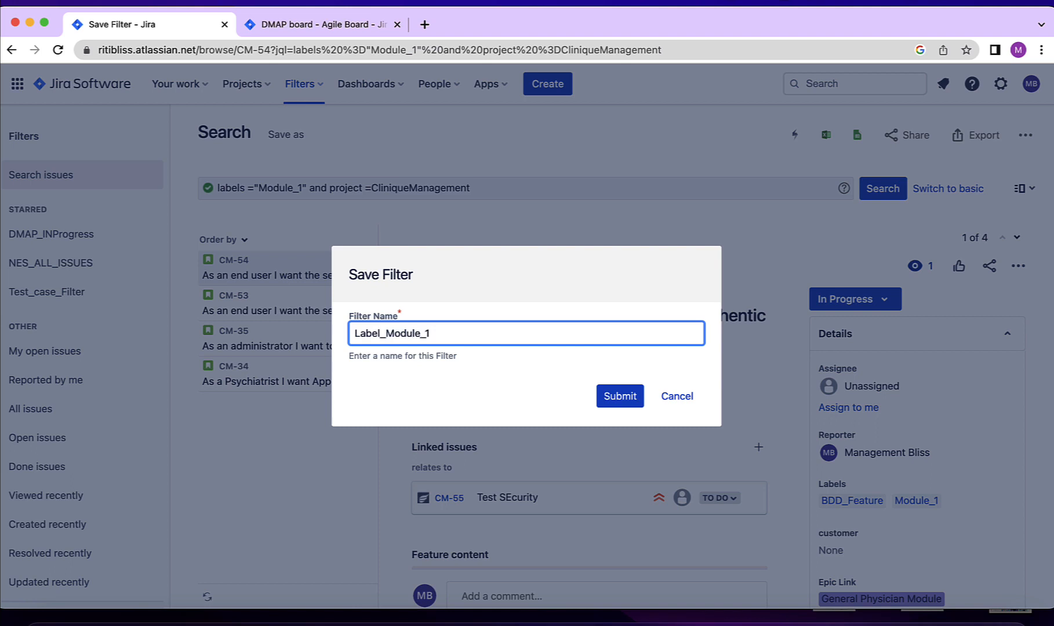
text(_Filter)
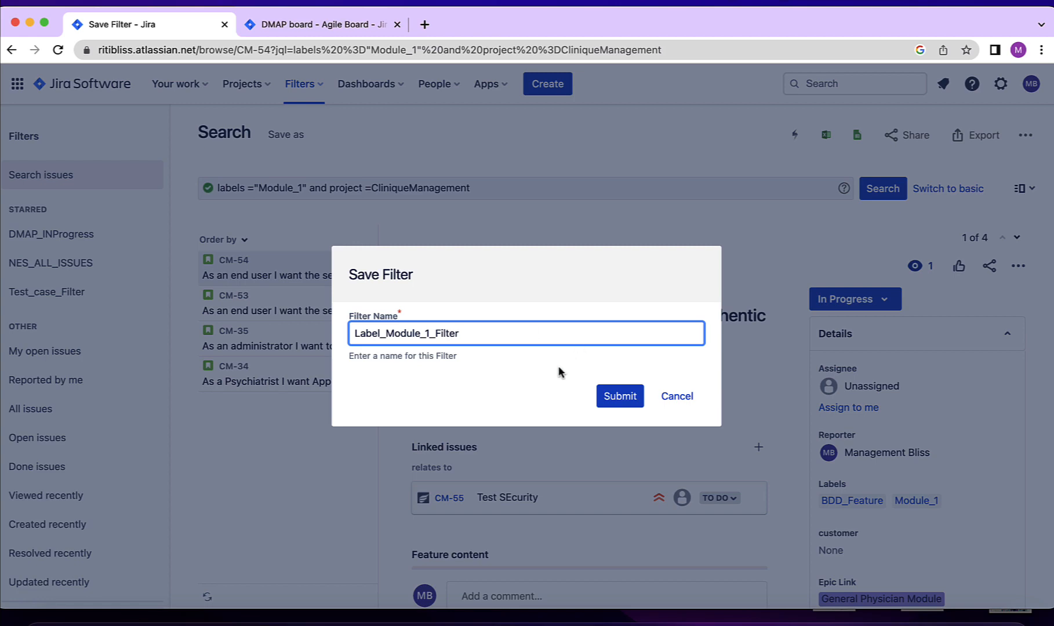
click(619, 396)
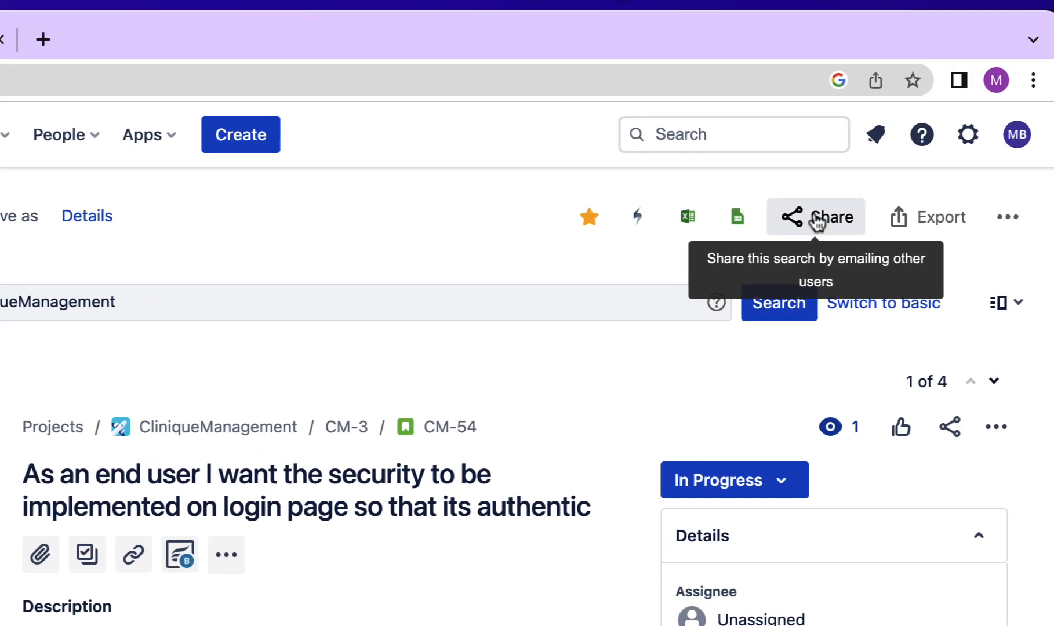
click(814, 217)
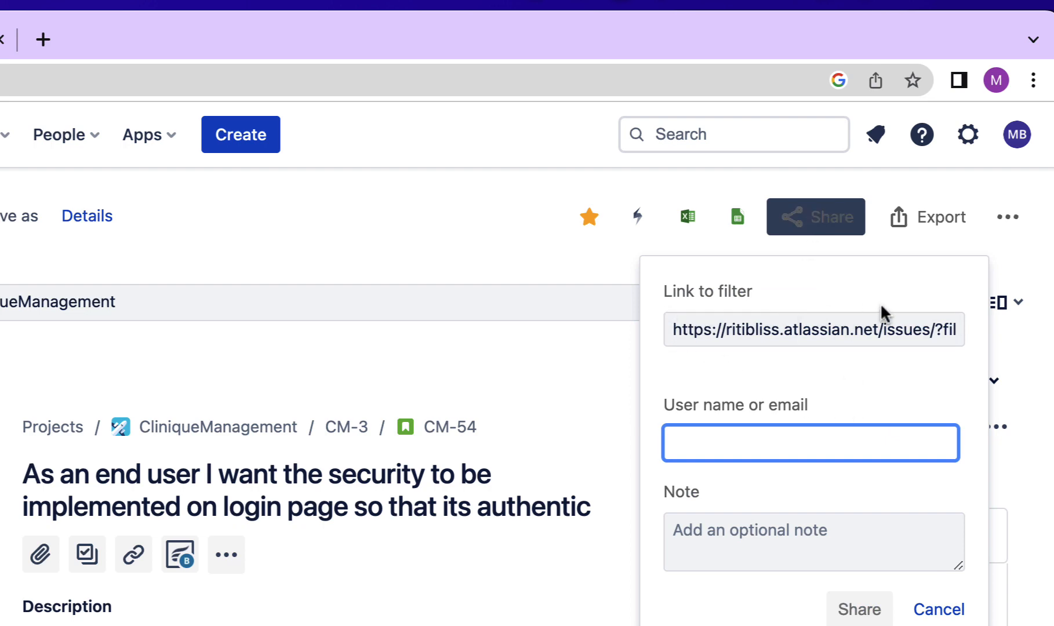
mouse_move(853, 316)
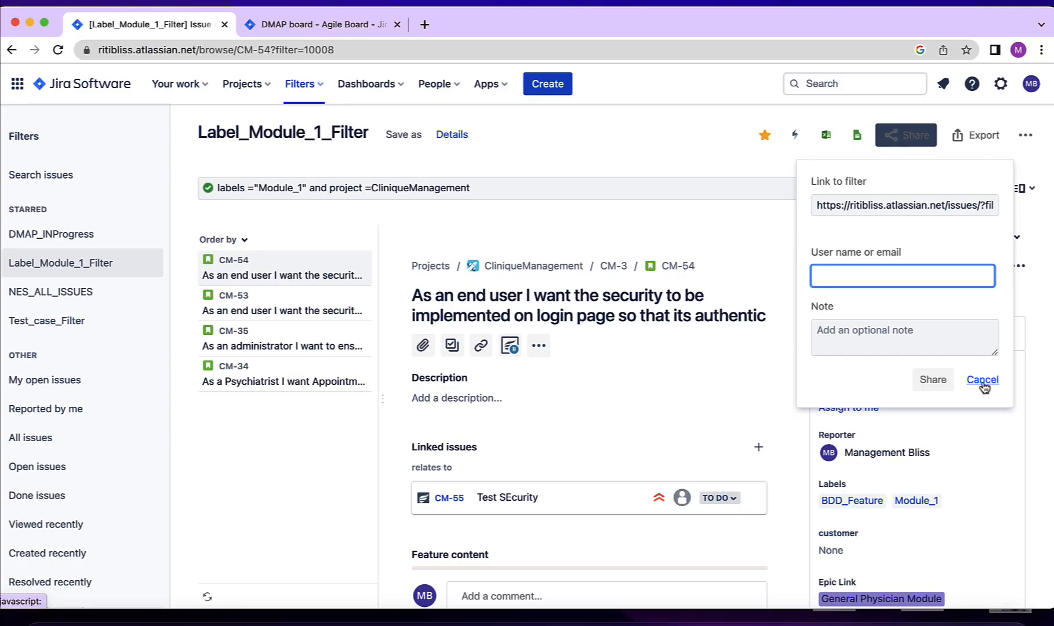
click(982, 379)
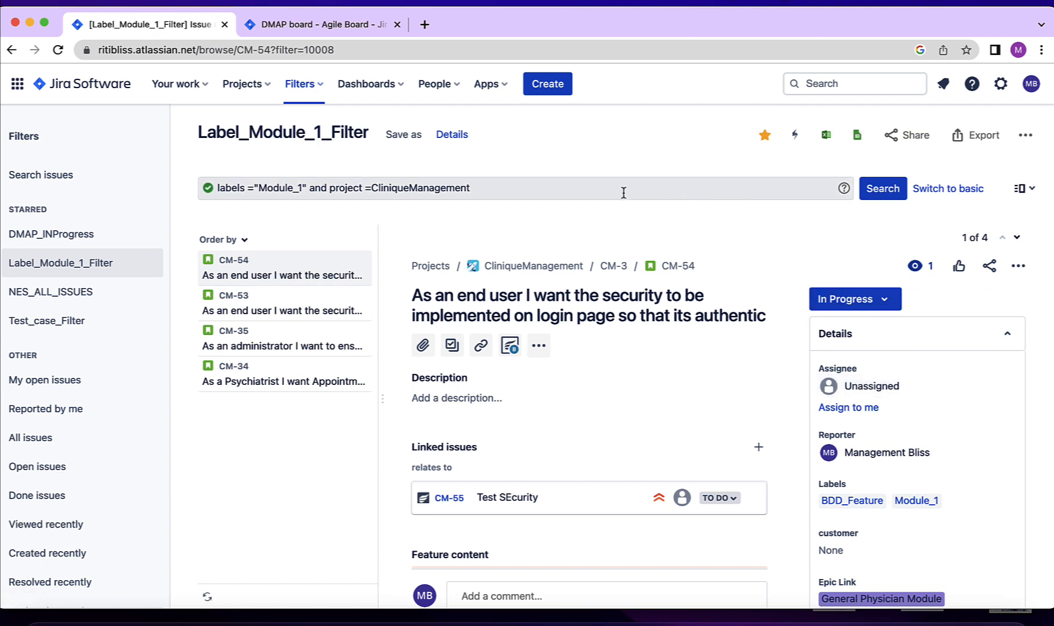
mouse_move(548, 138)
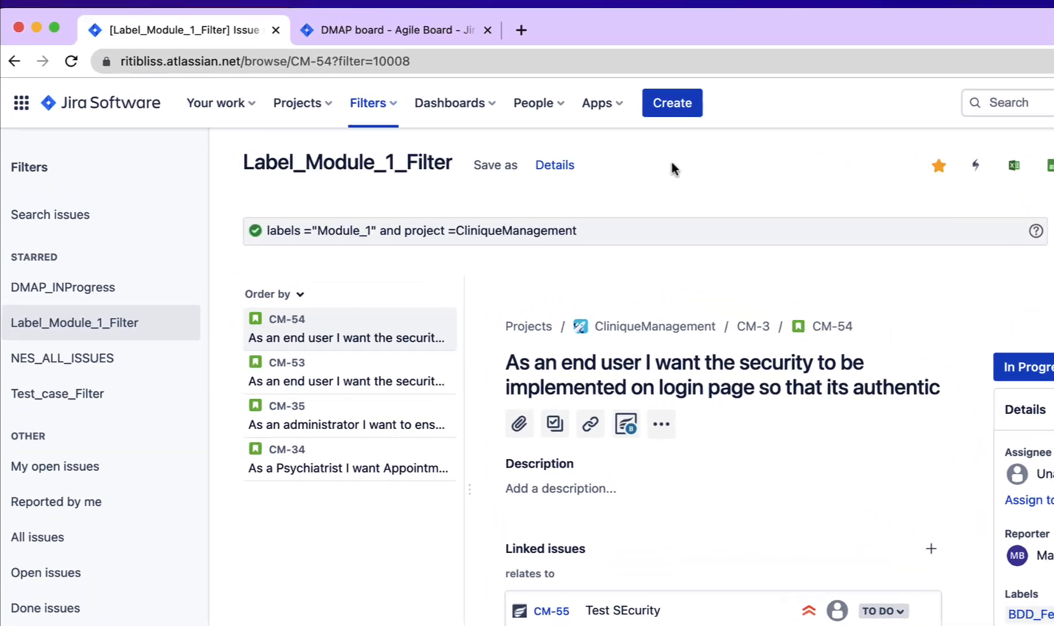
- Return to the full filters list, now showing Label_Module_1_Filter as private
click(367, 102)
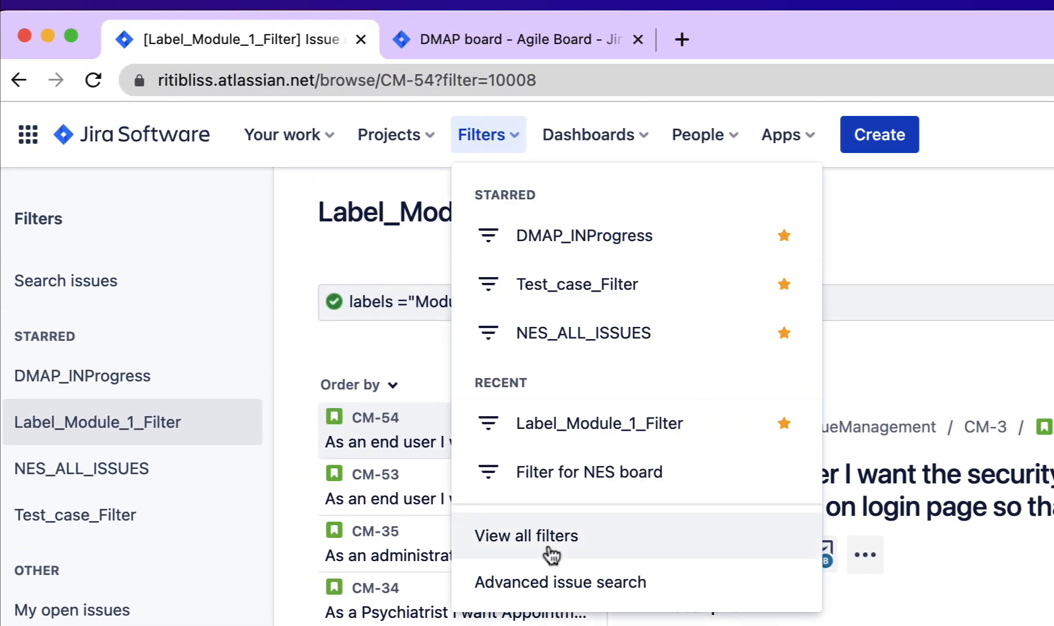
scroll(down, 3)
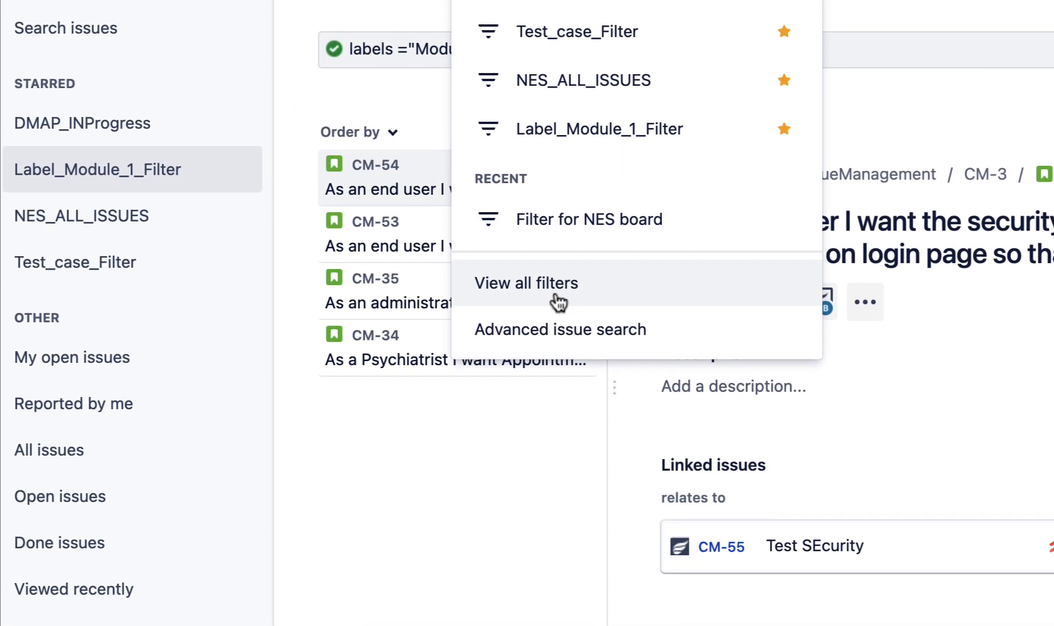
click(526, 282)
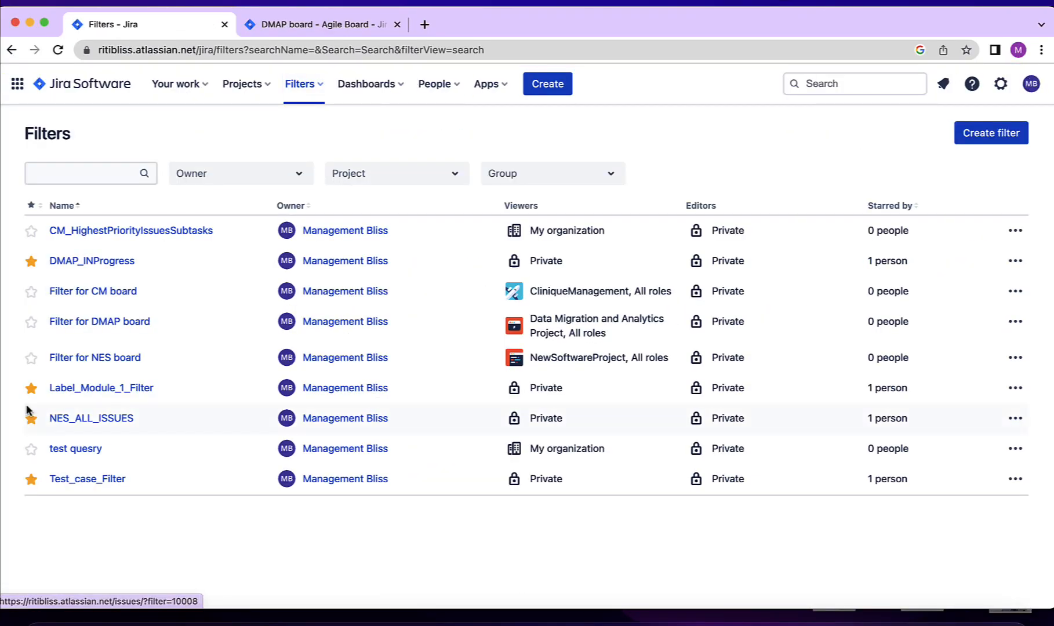
mouse_move(564, 376)
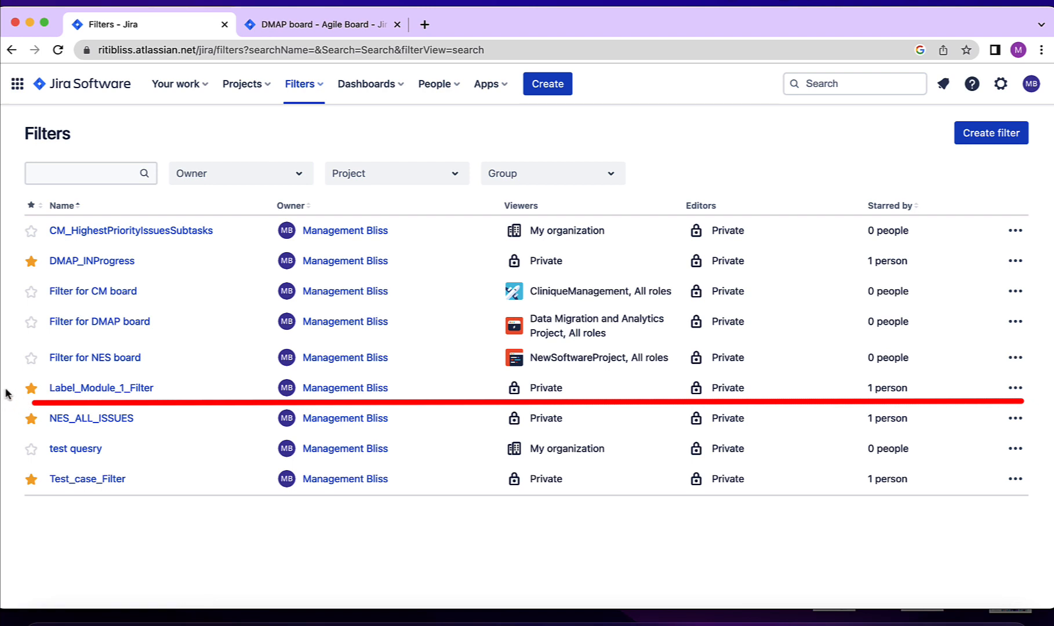
mouse_move(44, 388)
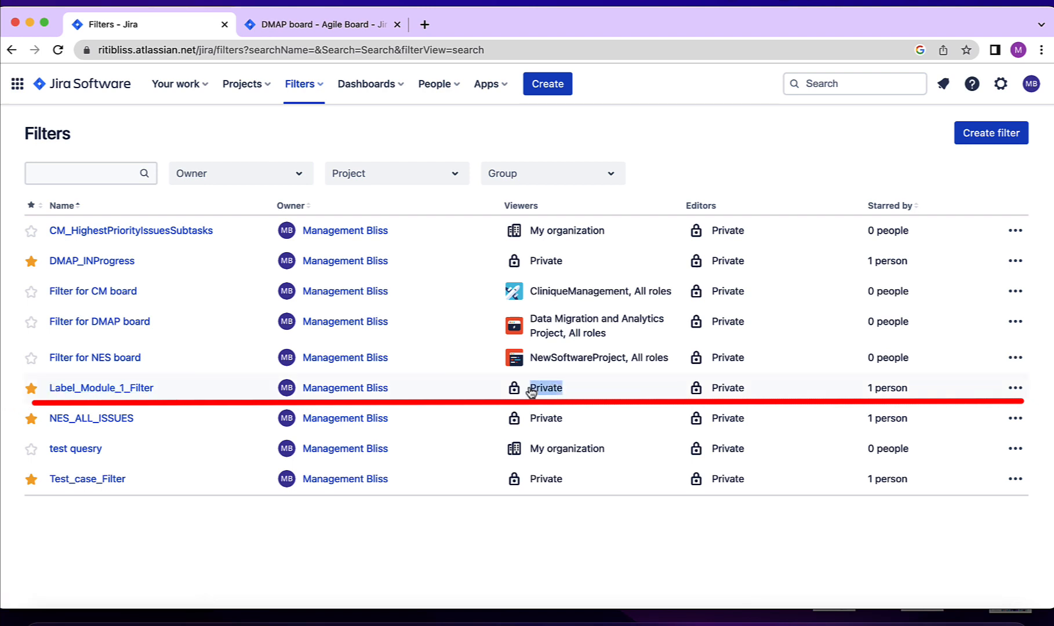
mouse_move(345, 417)
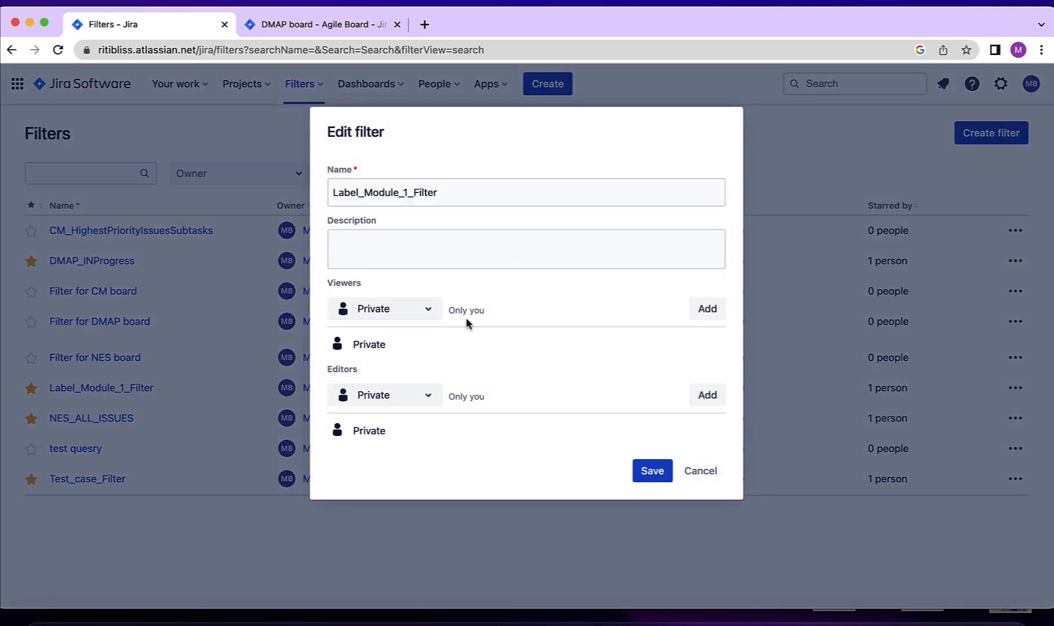
mouse_move(310, 306)
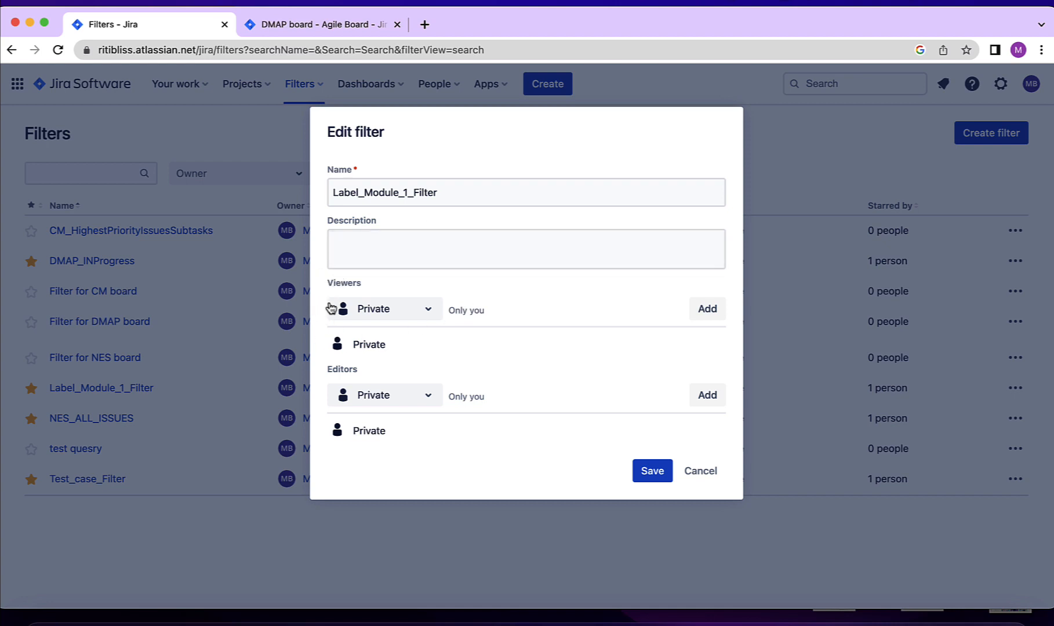
mouse_move(367, 470)
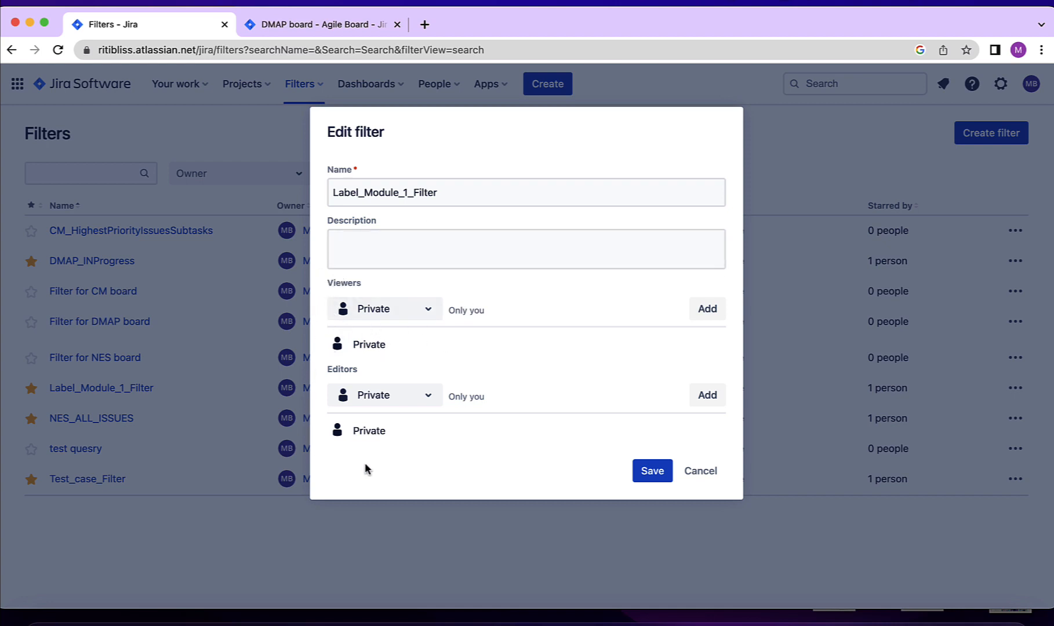
mouse_move(359, 284)
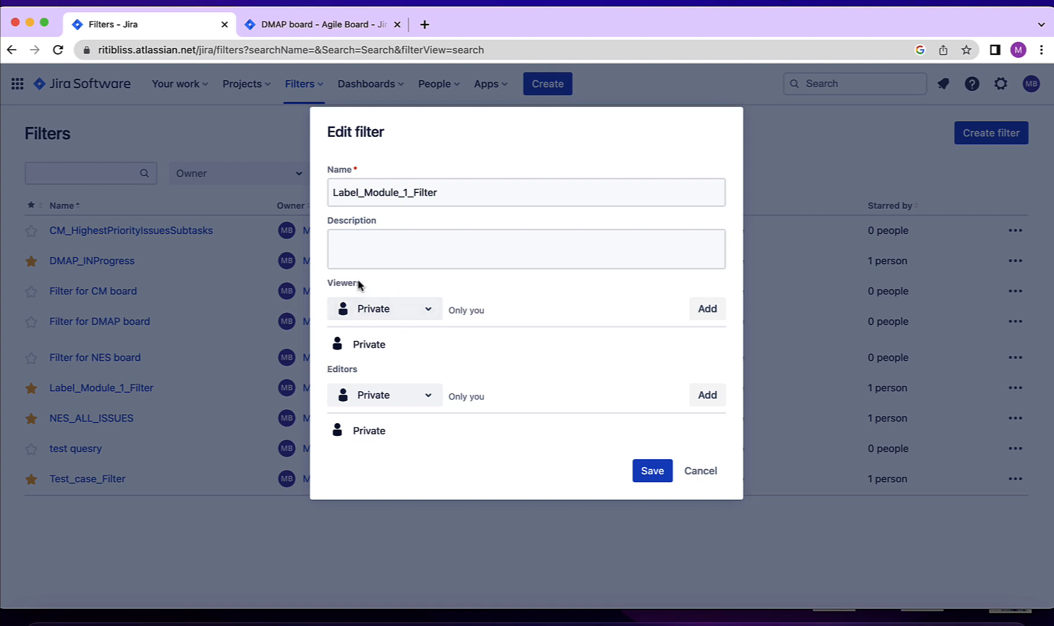
mouse_move(396, 358)
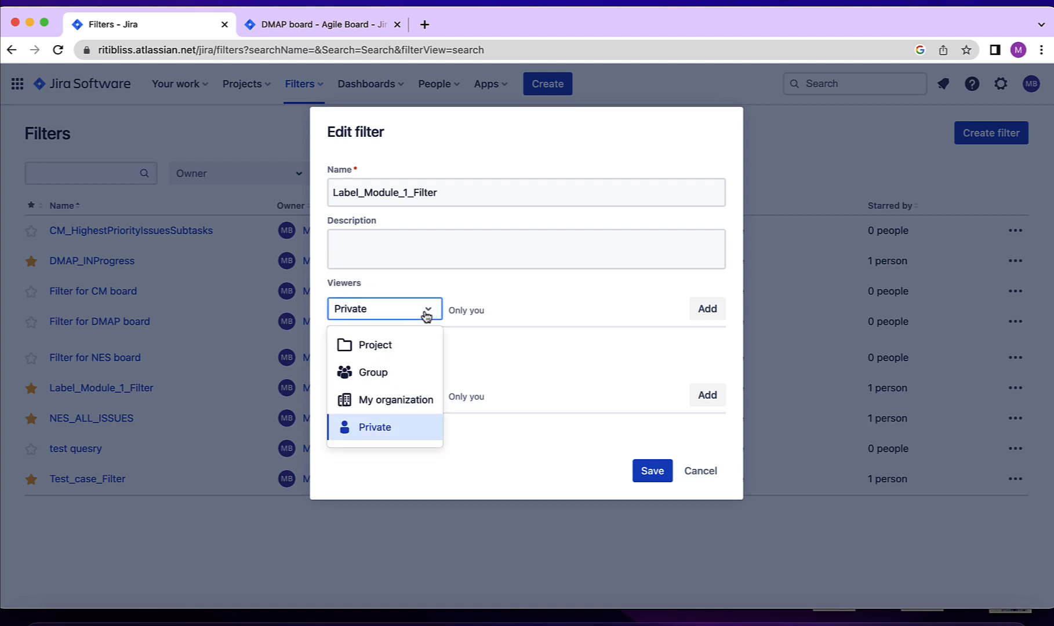
mouse_move(396, 399)
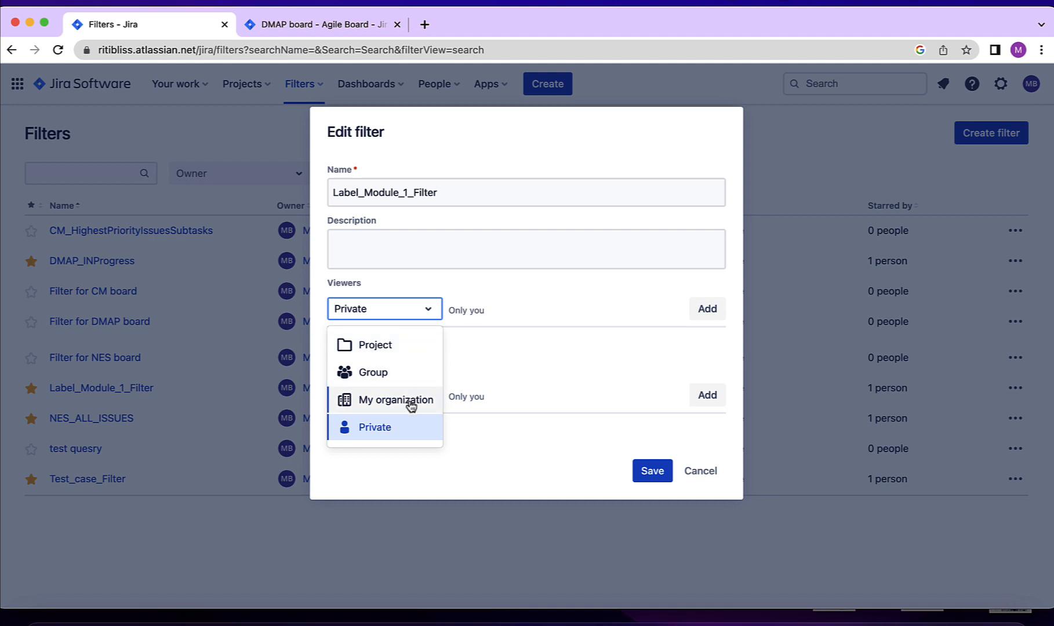
- Add My organization as a viewer of Label_Module_1_Filter
click(395, 399)
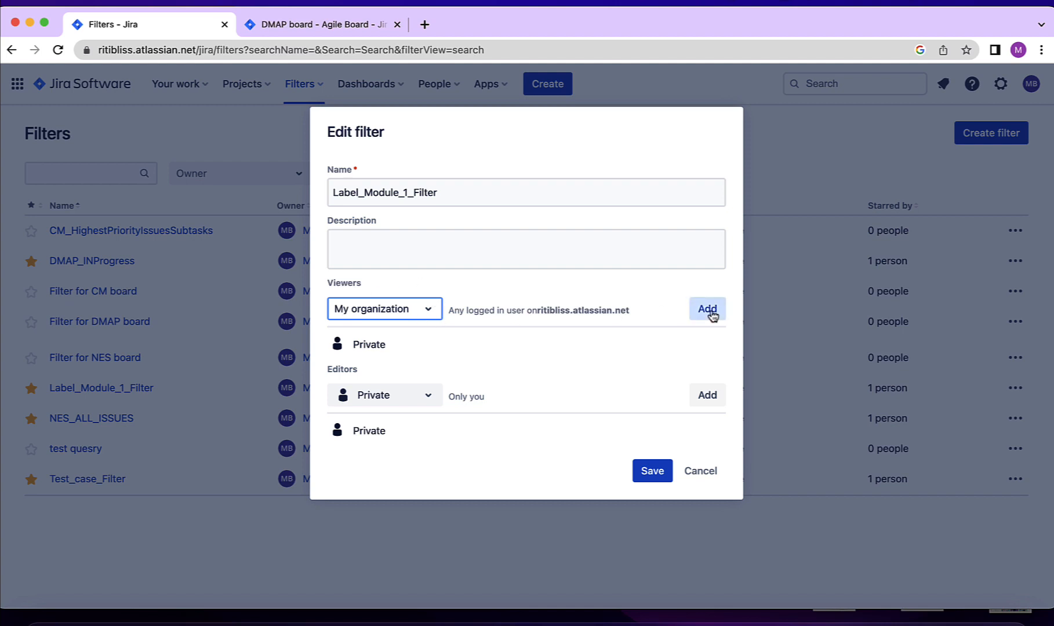
click(706, 308)
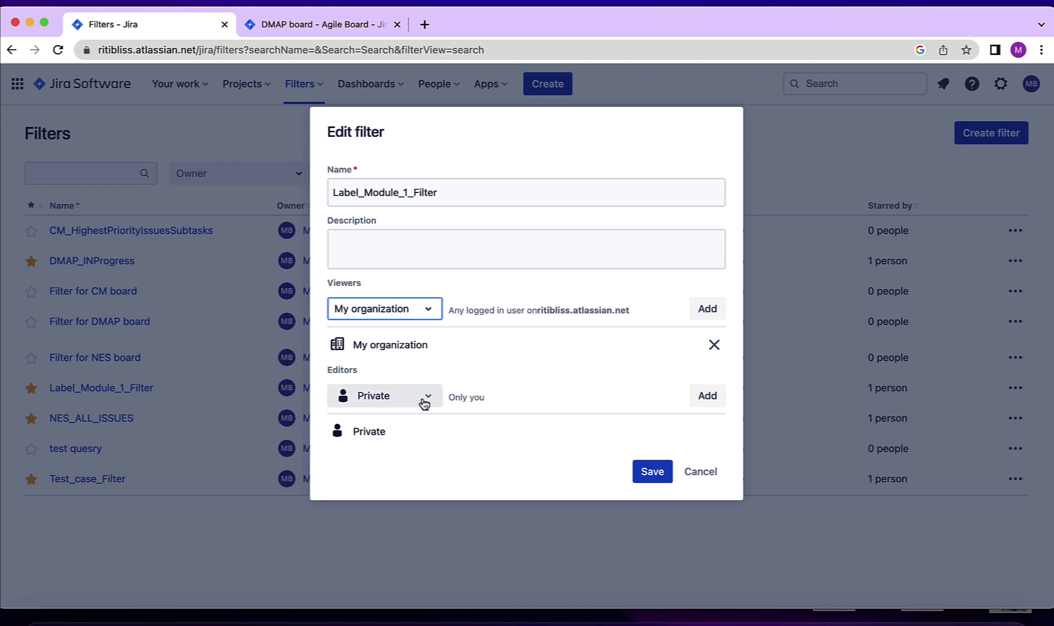
- Add project CliniqueManagement, All roles as editors and save the sharing settings
click(383, 395)
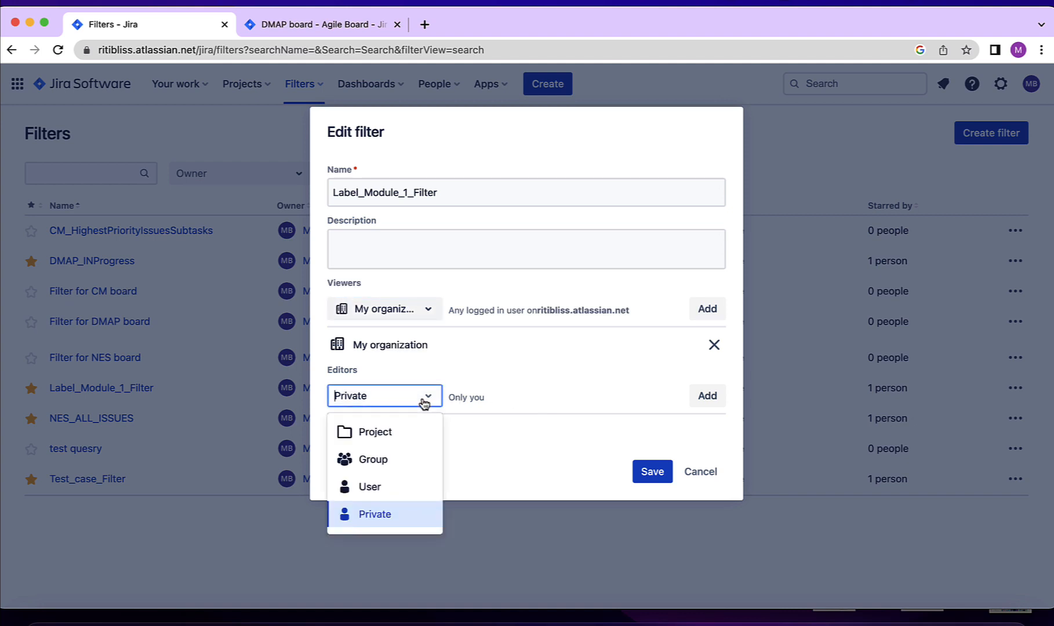
click(374, 432)
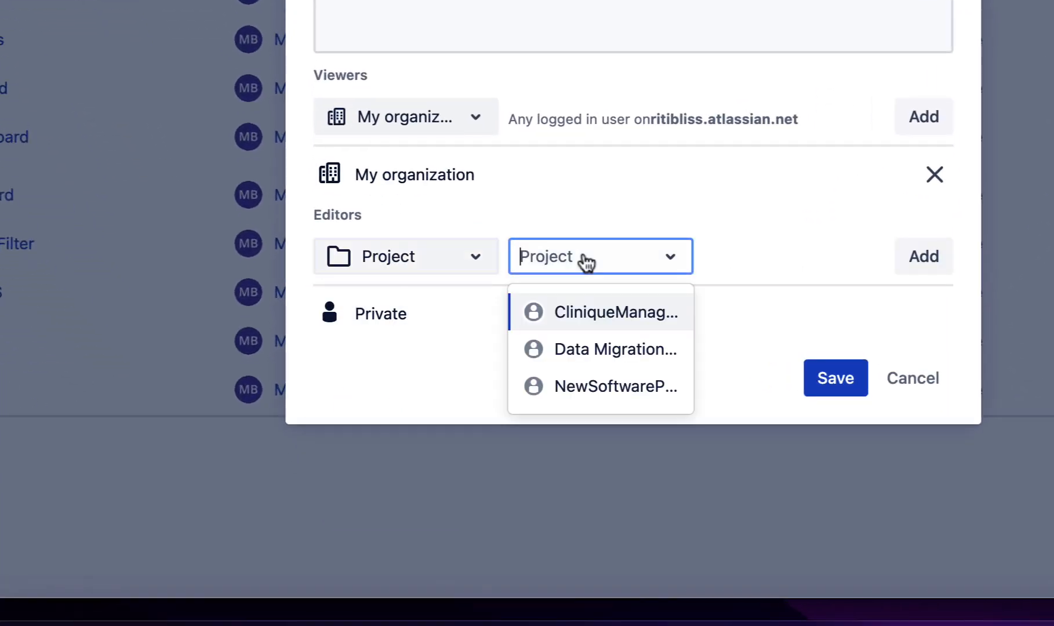
click(616, 311)
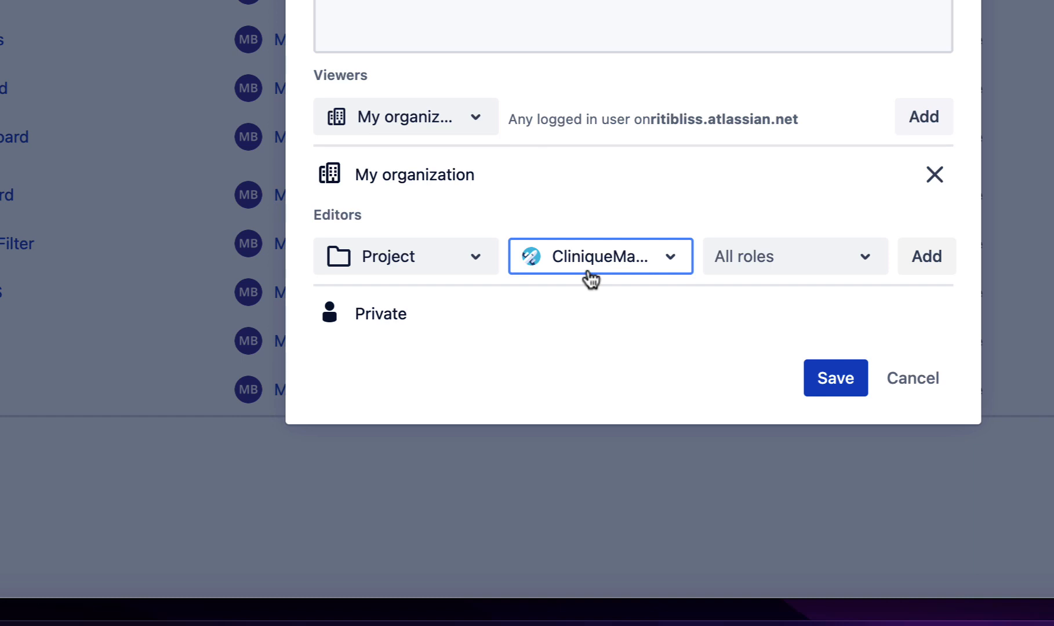
mouse_move(386, 274)
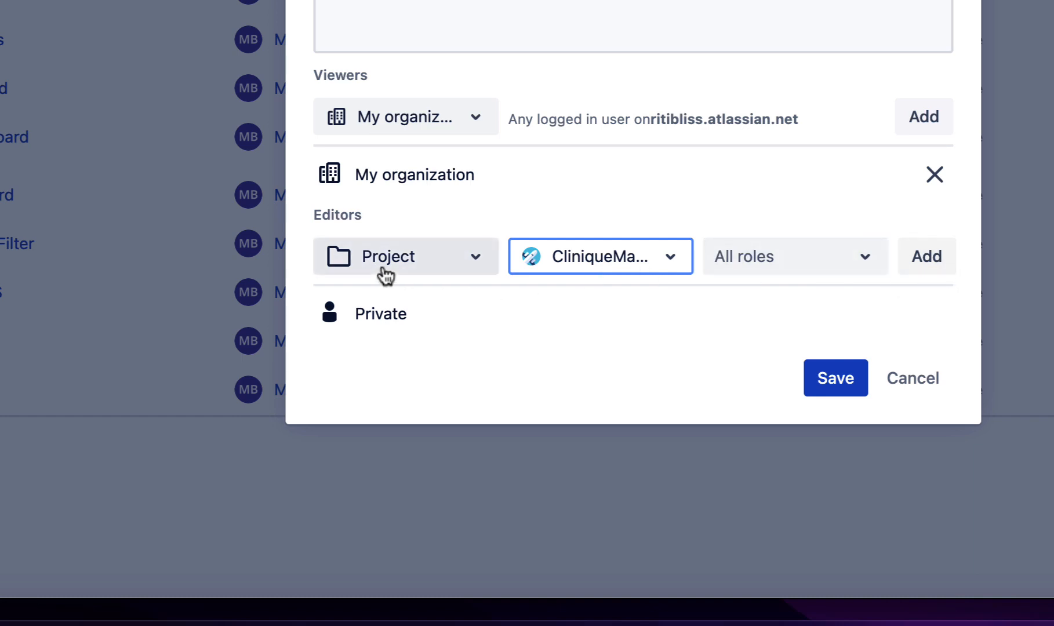
mouse_move(880, 252)
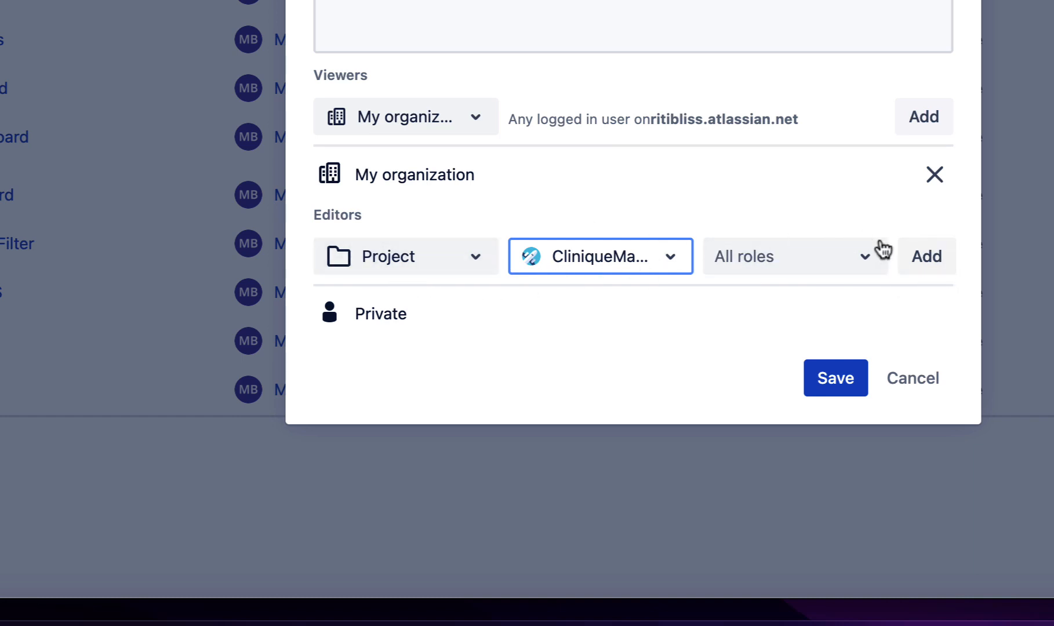
mouse_move(502, 268)
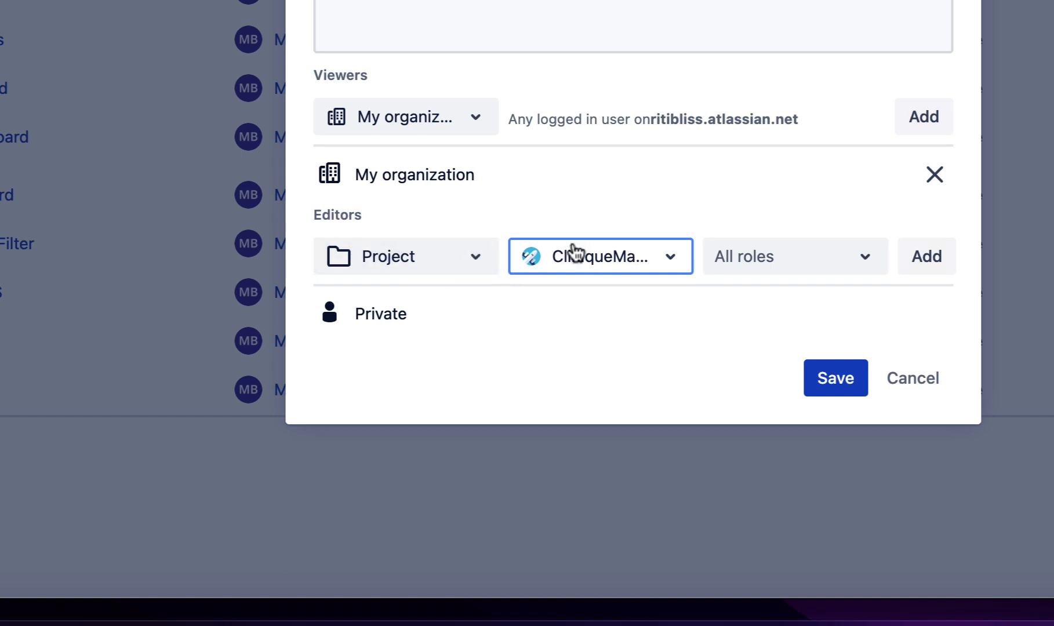
mouse_move(771, 280)
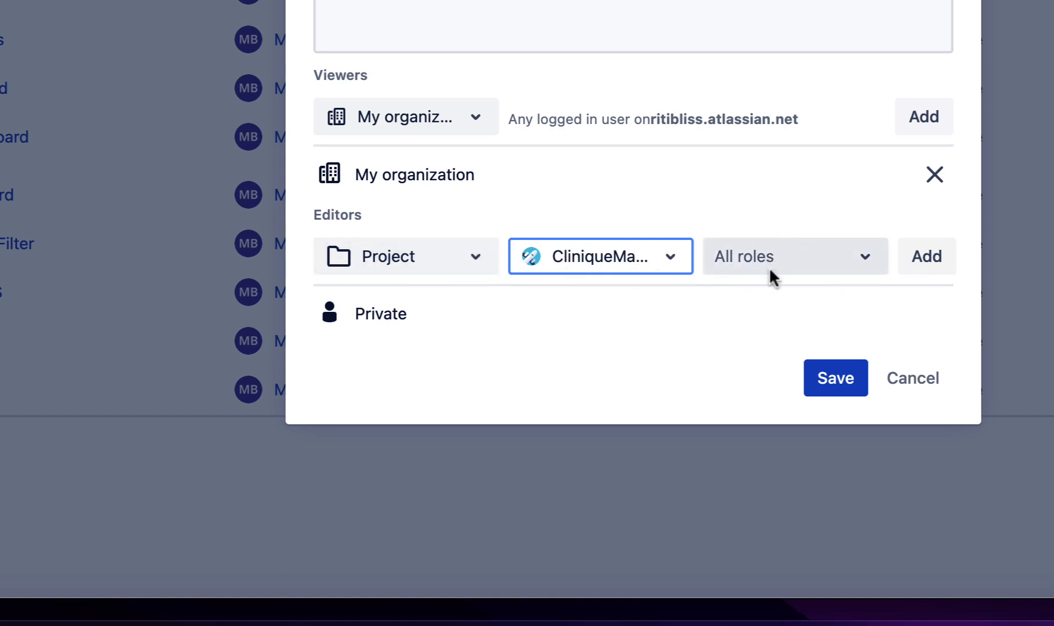
mouse_move(817, 281)
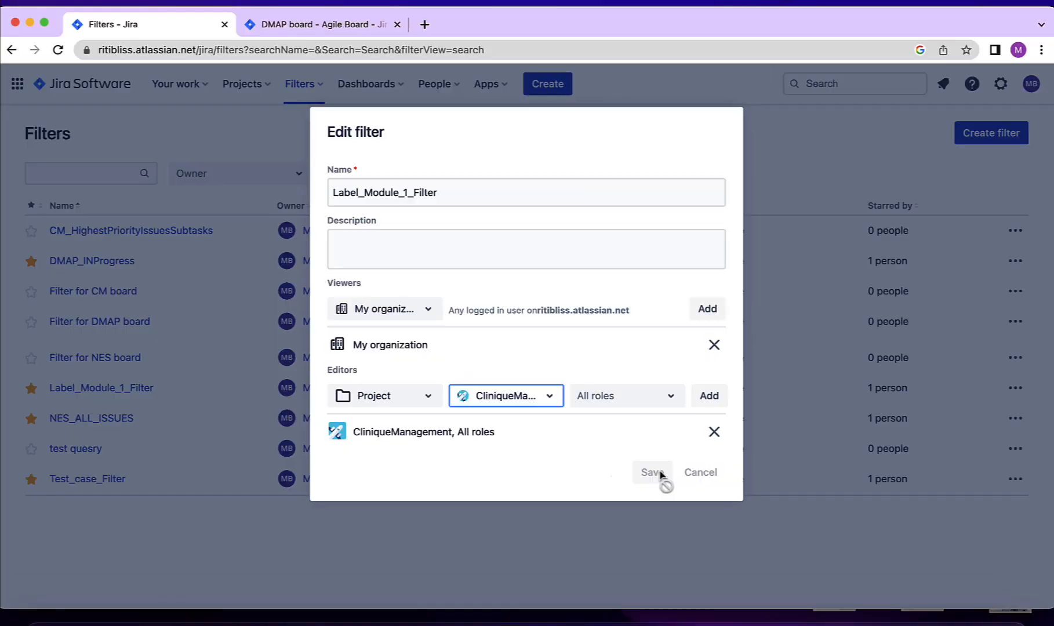
click(650, 472)
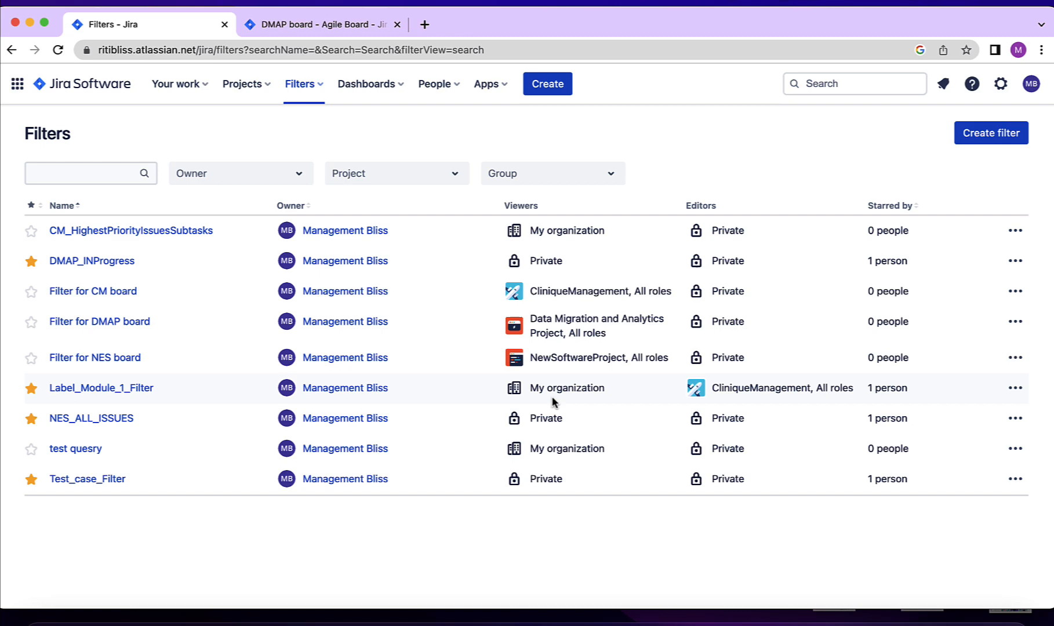
- View Label_Module_1_Filter's four issues, then list all issues labelled BDD_Feature
click(101, 387)
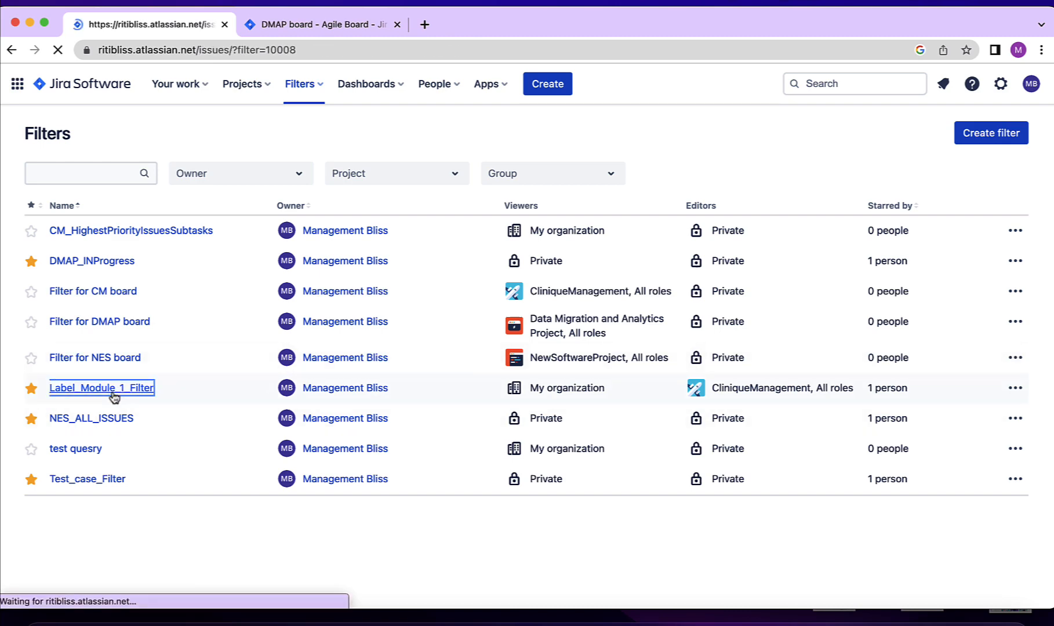
click(101, 387)
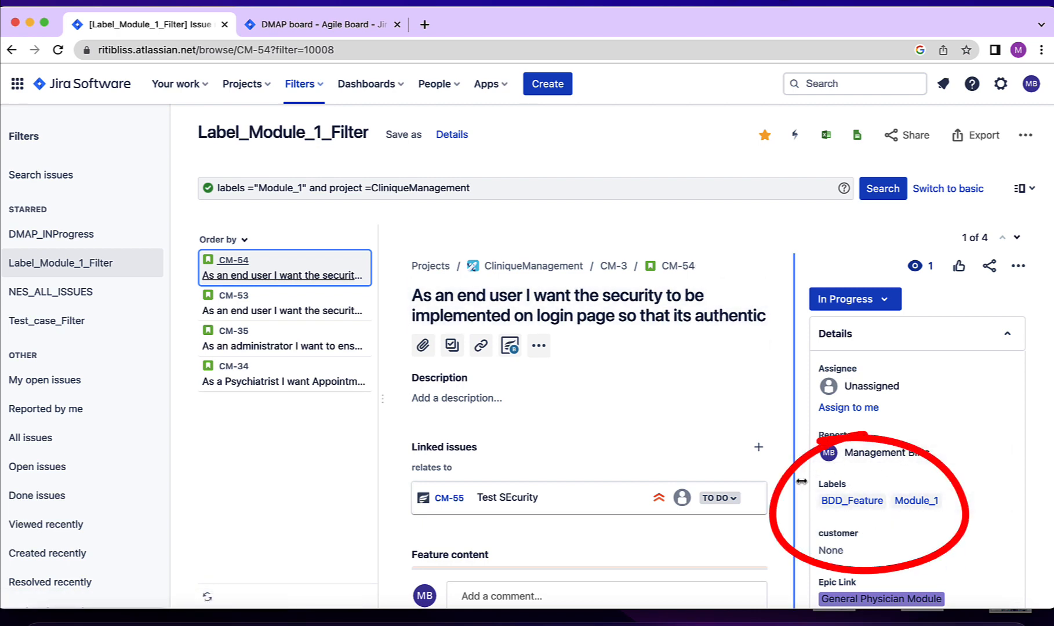
mouse_move(939, 497)
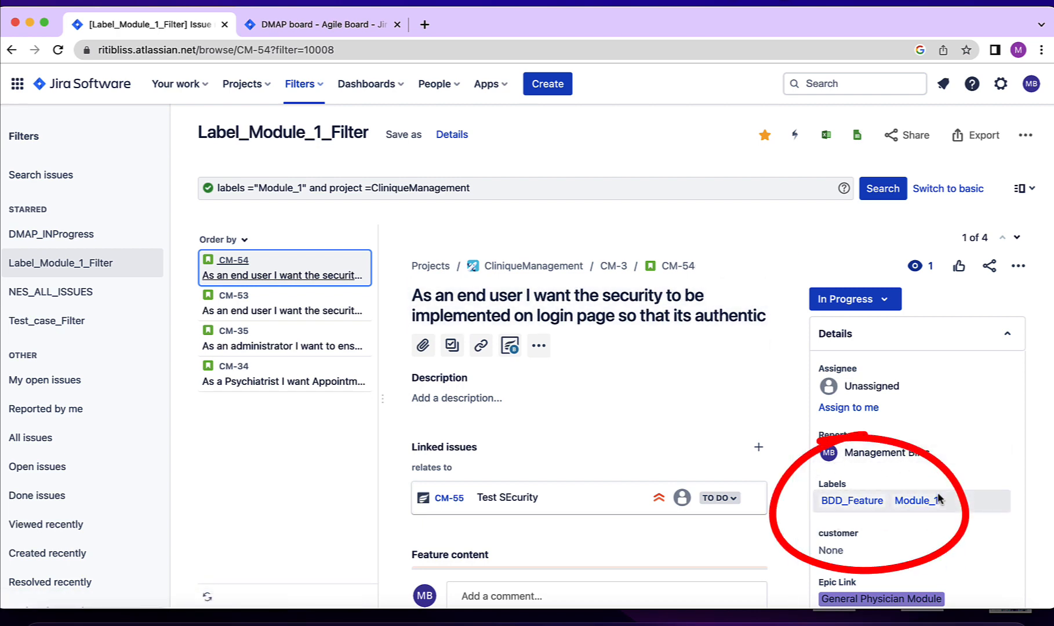
mouse_move(903, 485)
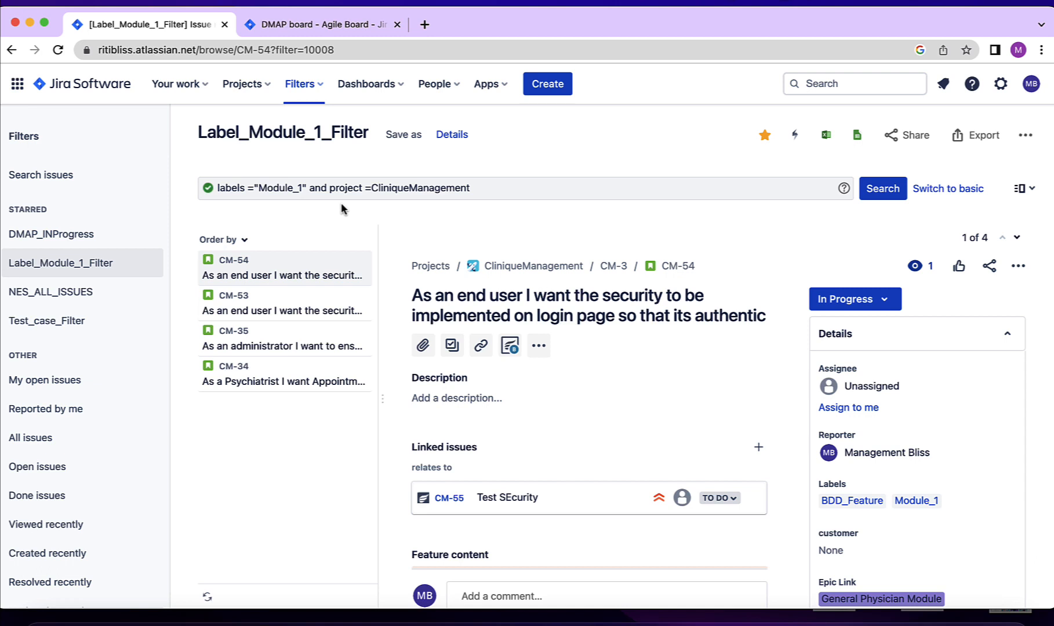
click(850, 501)
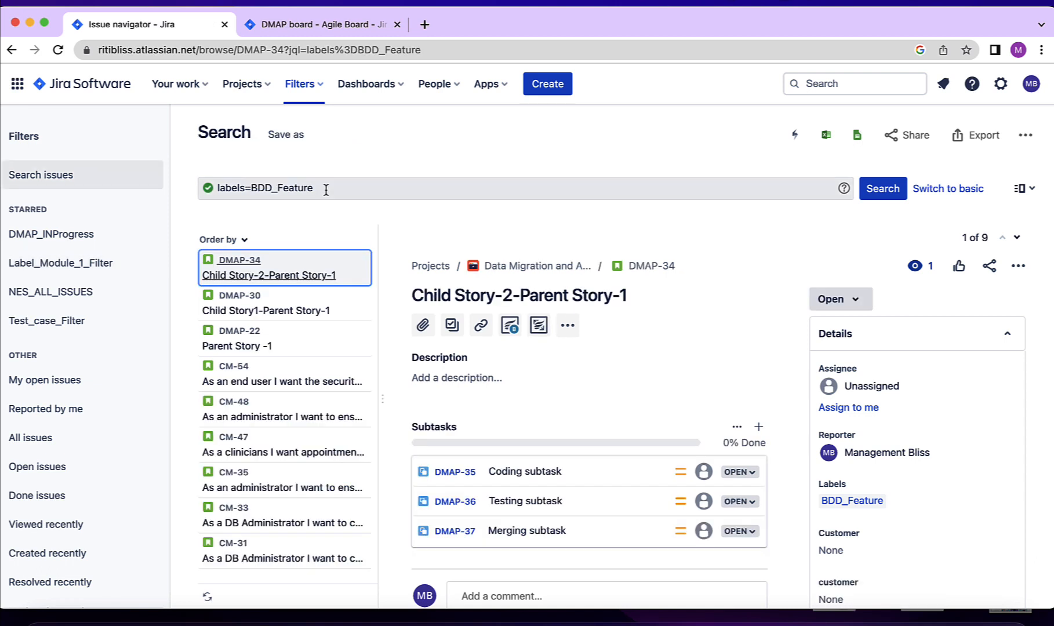